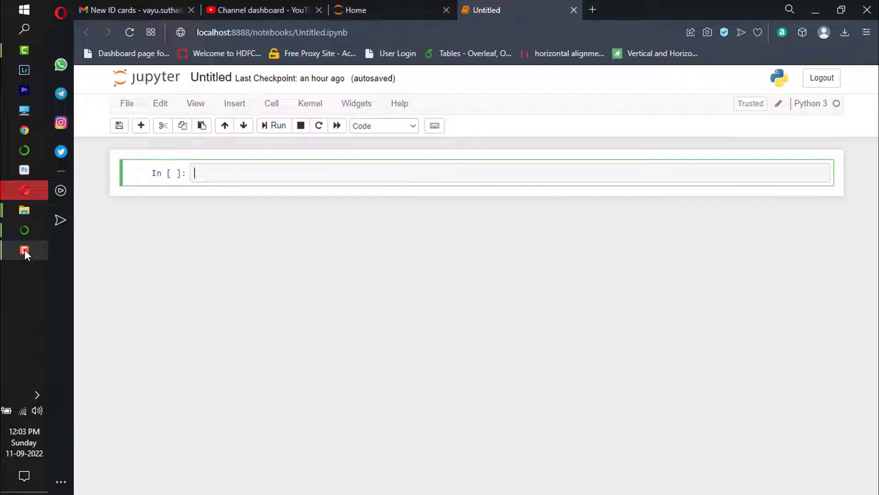
Write the Markdown heading "# To Plot sin and cos wave" in the first cell.
text(#T)
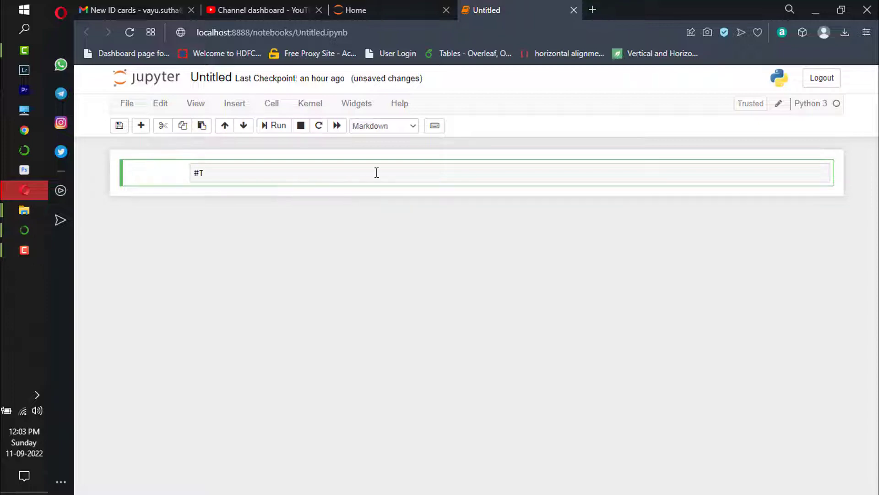
text(o)
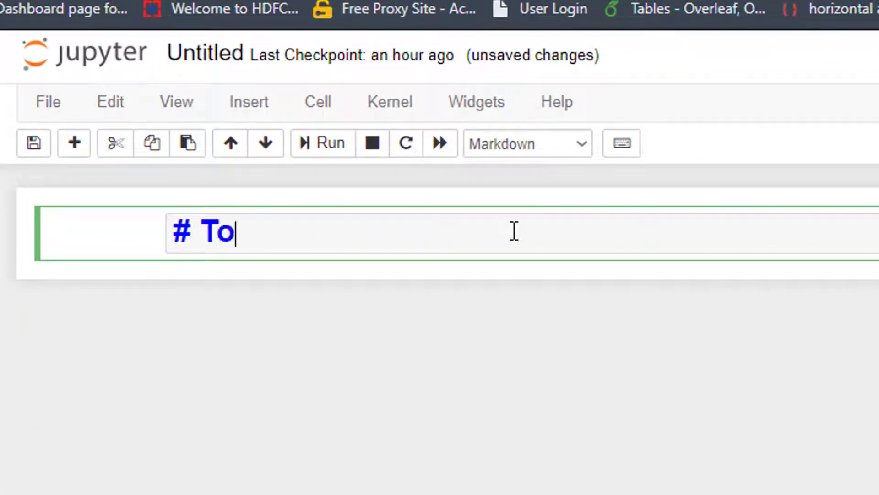
text(Plot sin)
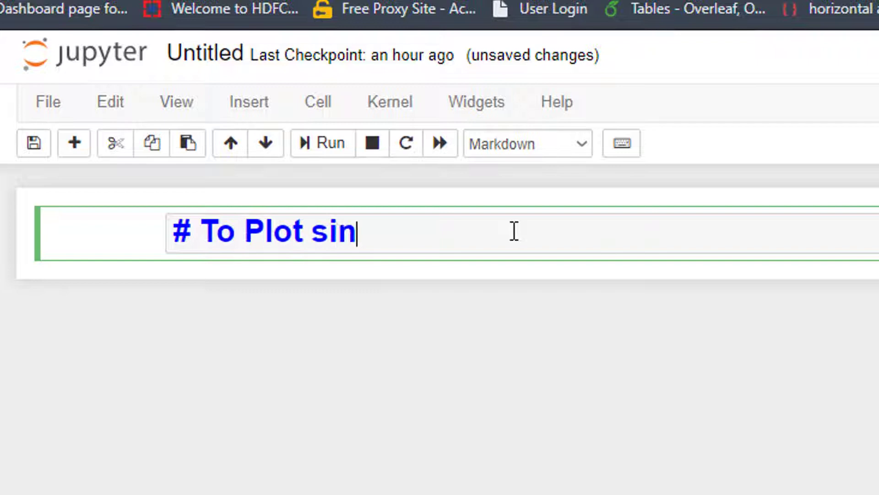
text(and cos wave)
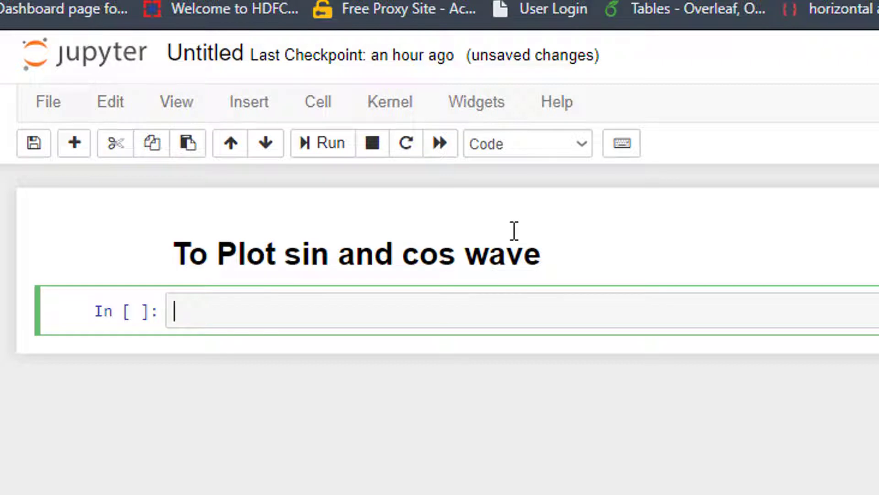
Write the "# import libraries" cell importing numpy as np and matplotlib.pyplot as plt.
text(#)
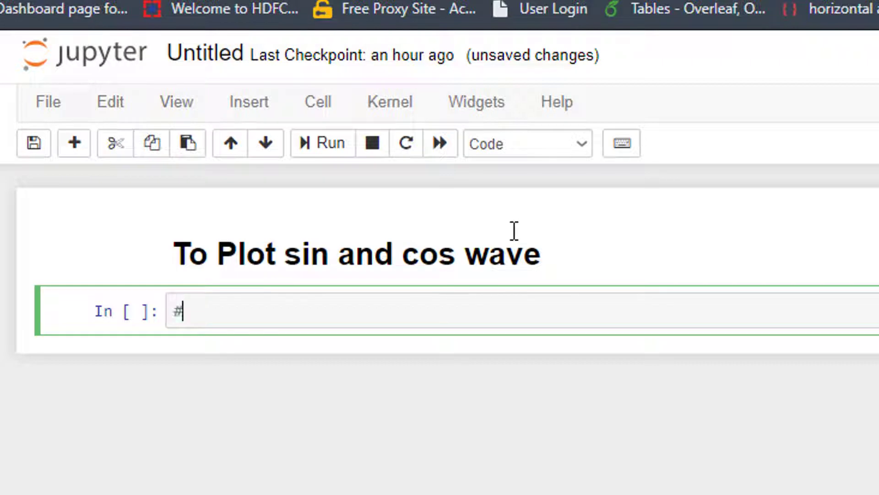
text(import lib)
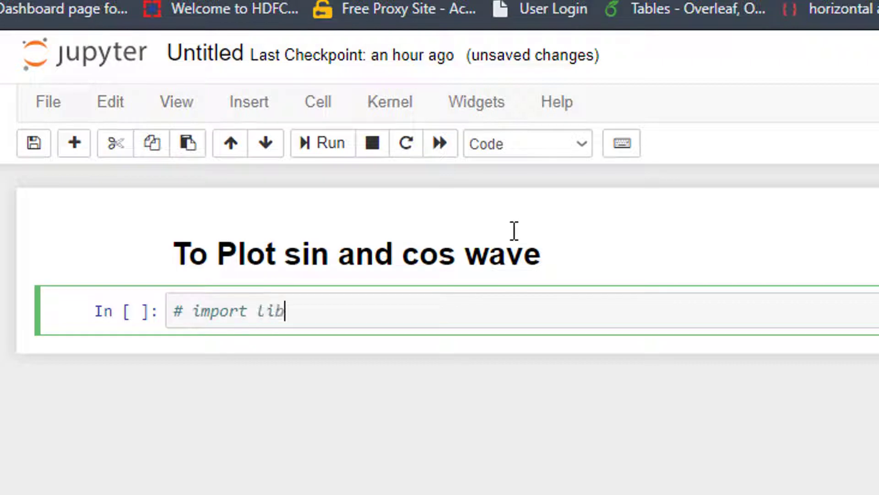
text(raries)
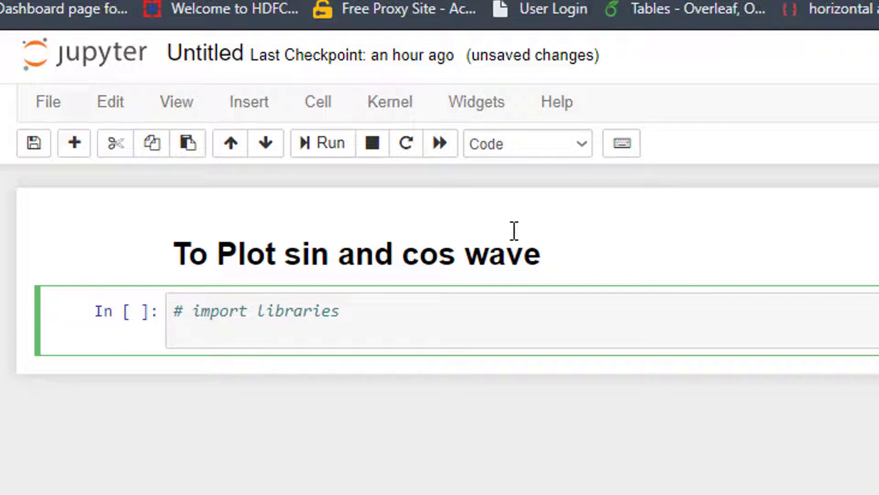
text(impo)
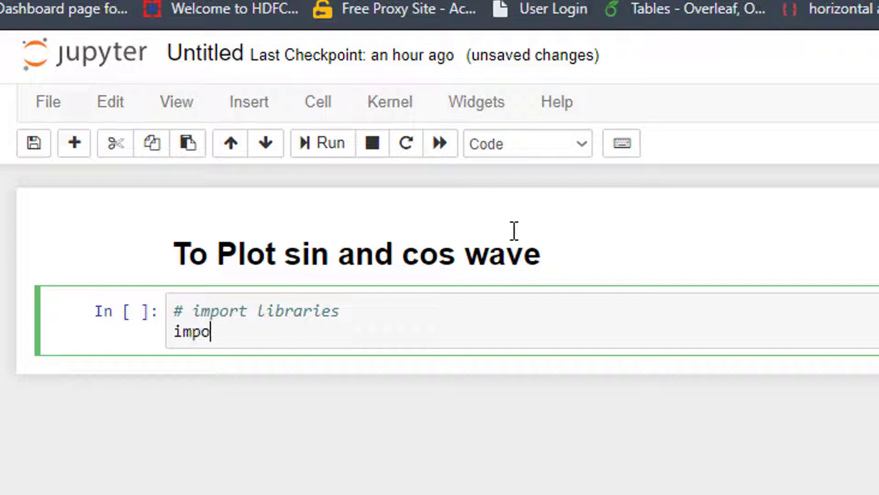
text(rt numpy)
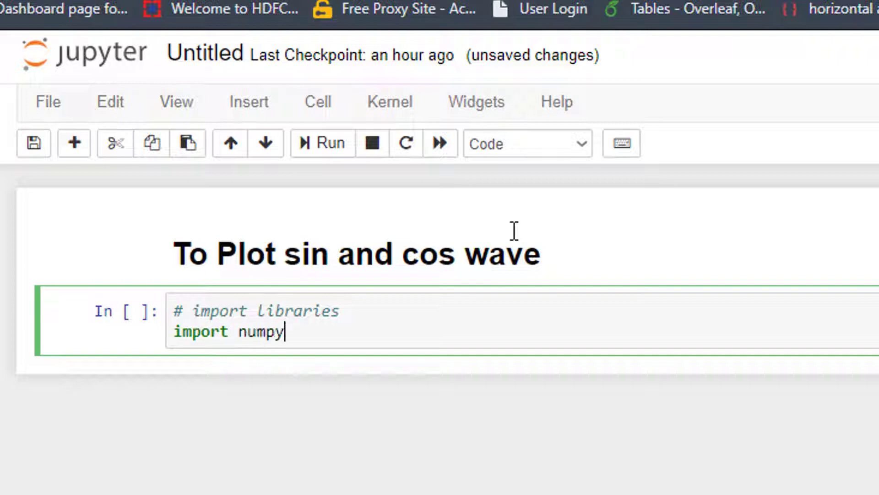
text(as np)
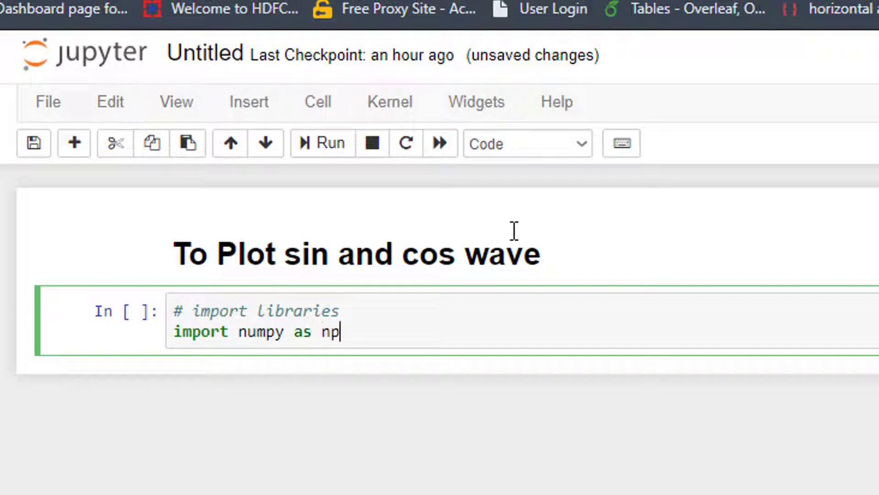
text(importr)
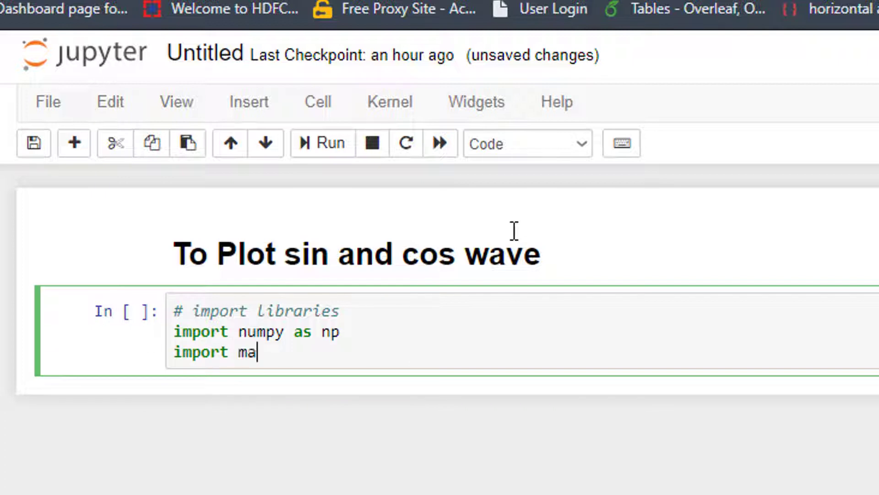
text(tplot)
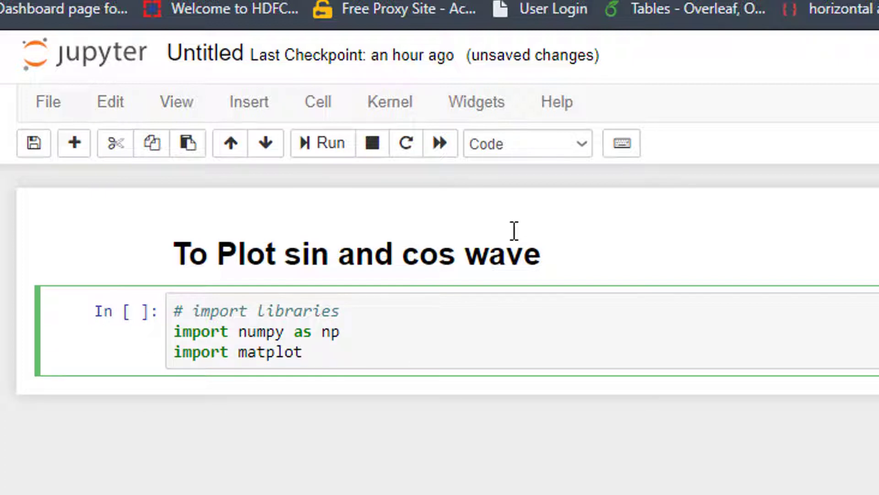
text(lib.)
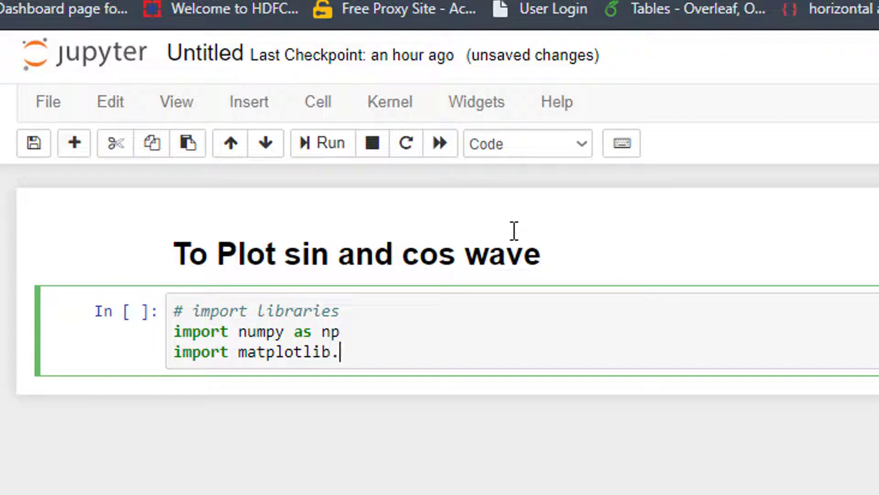
text(pyplot as plt)
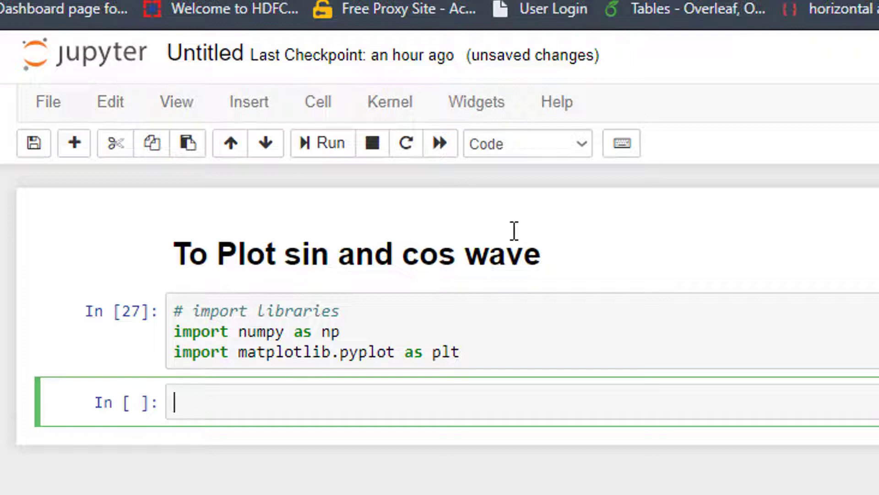
Add the comment "# to define independent and dependent variable" in a new cell.
text(# to)
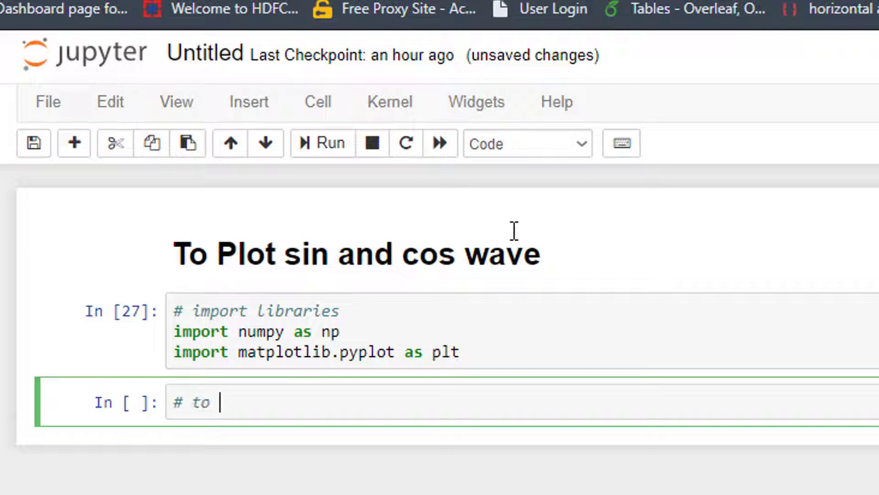
text(define in)
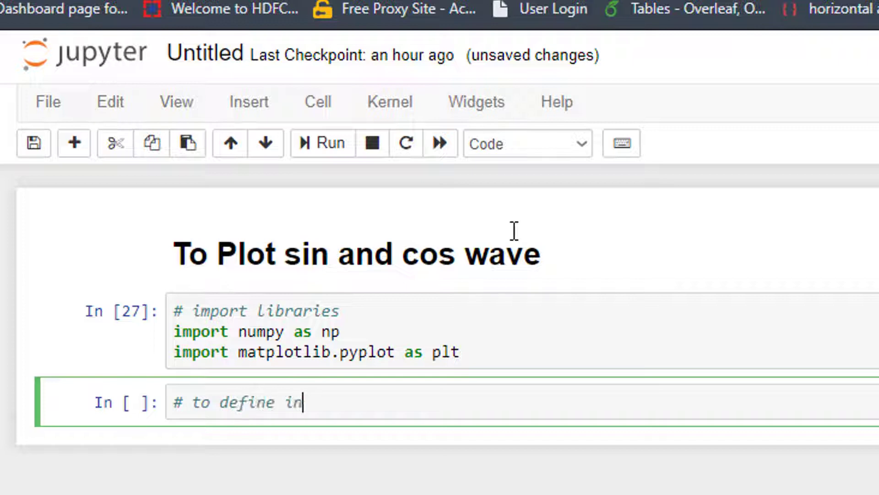
text(dependent)
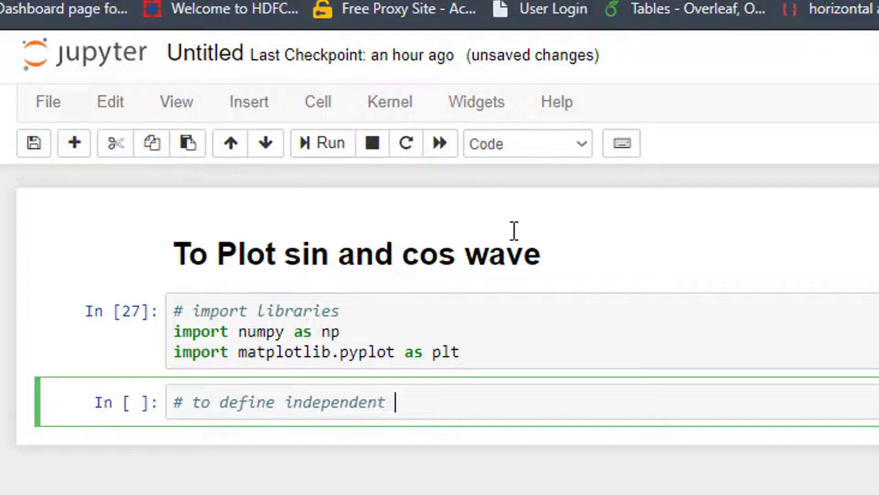
text(and depende)
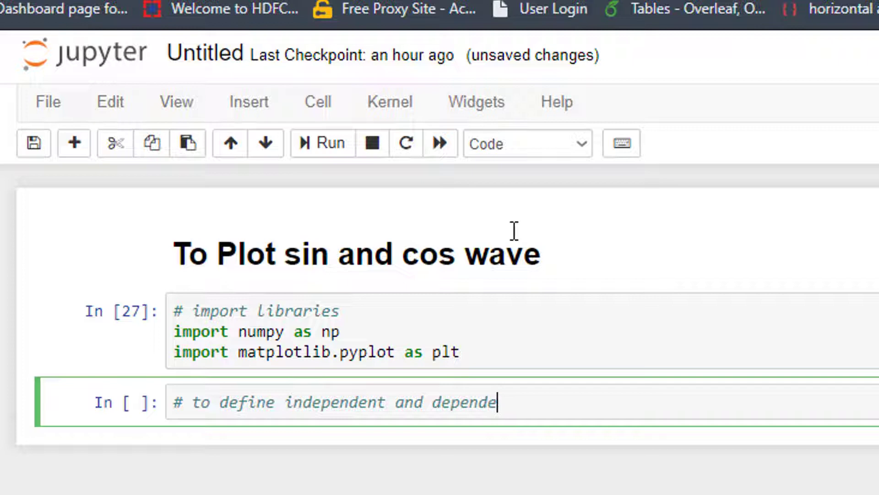
text(nt variable)
text(t =)
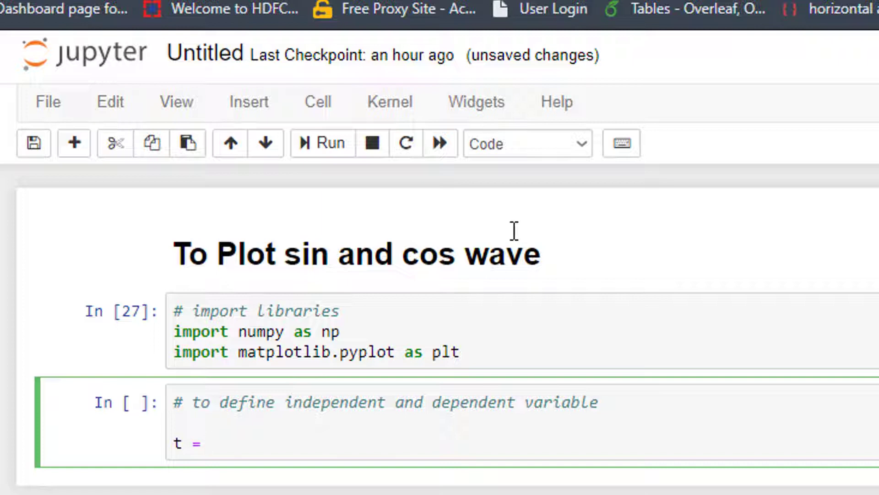
Define t = np.arange(0,1,0.001) and display t in that cell.
text(np.)
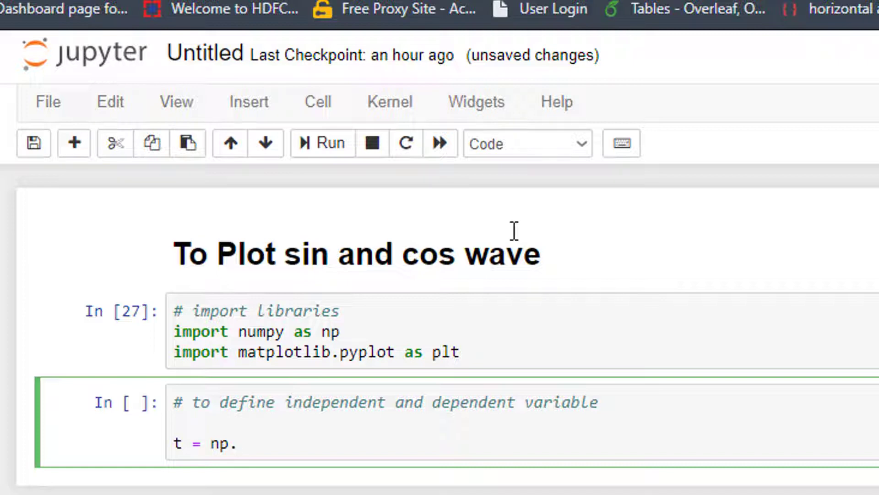
text(arange)
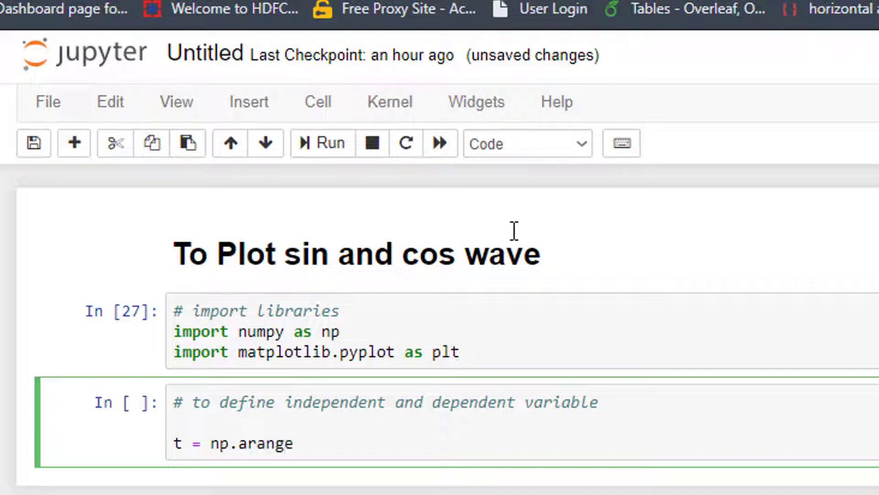
text((0))
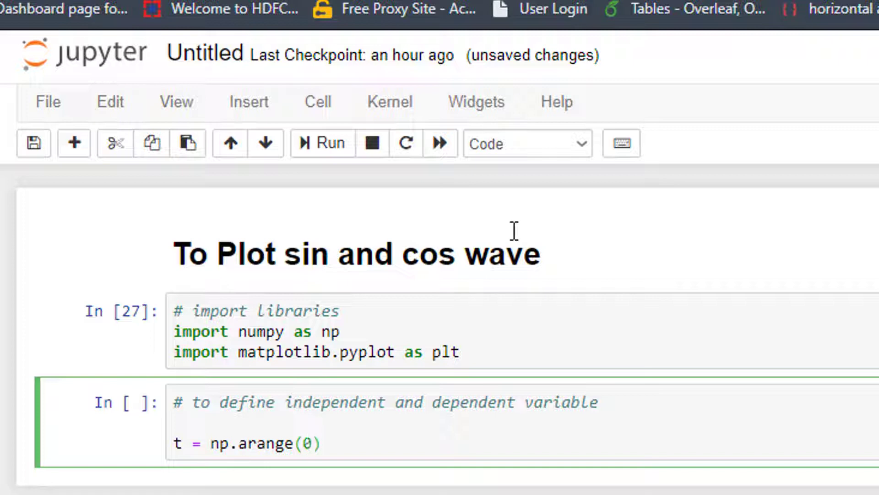
text(,1,)
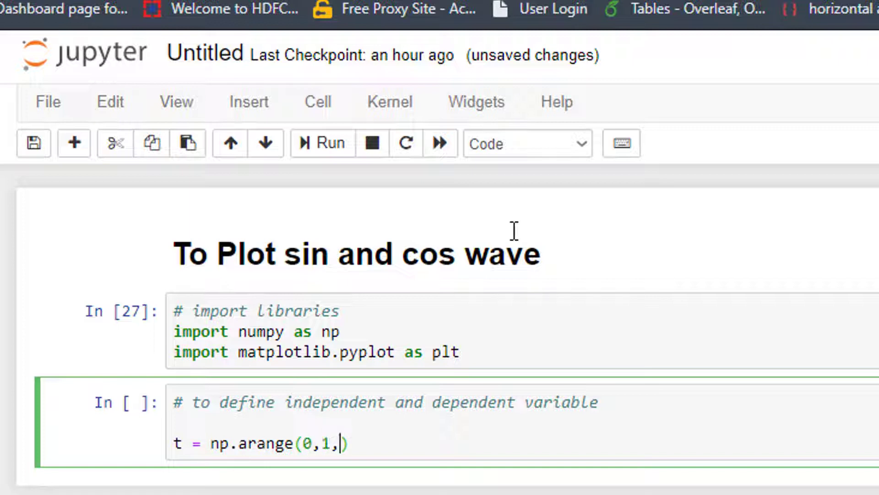
text(0.0)
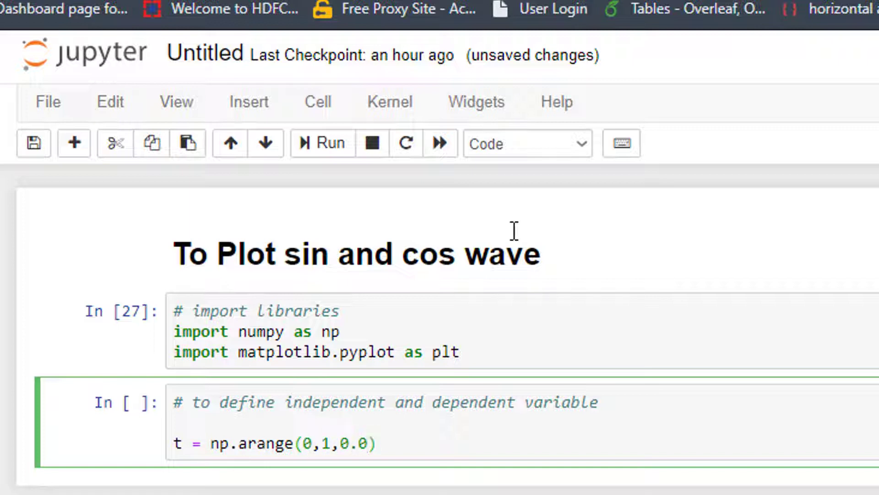
text(1)
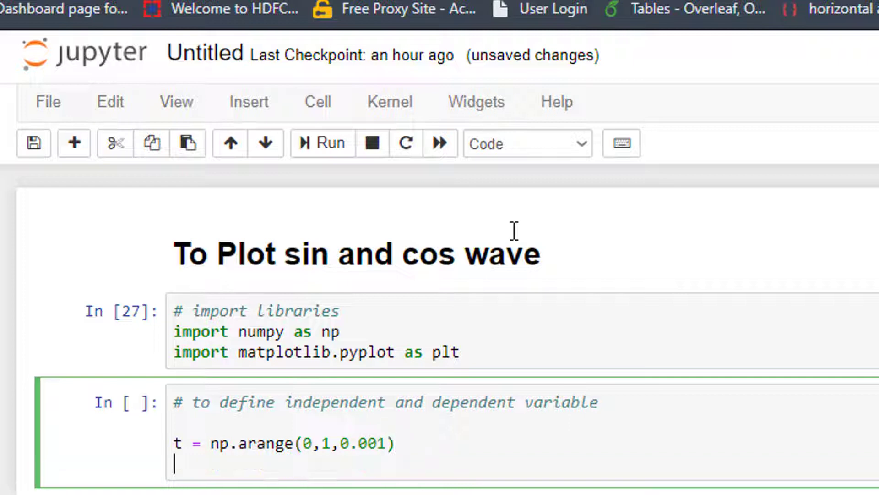
text(t)
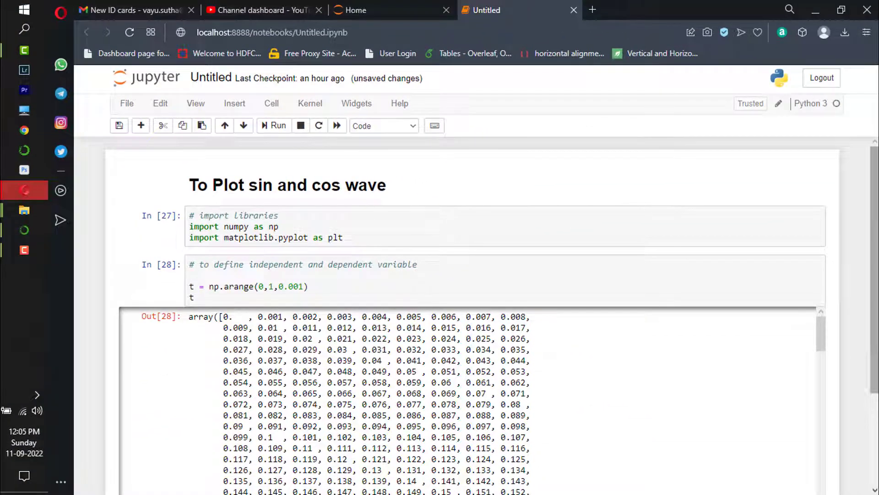
Scroll through the printed t array output down to its end at 0.999.
scroll(down, 3)
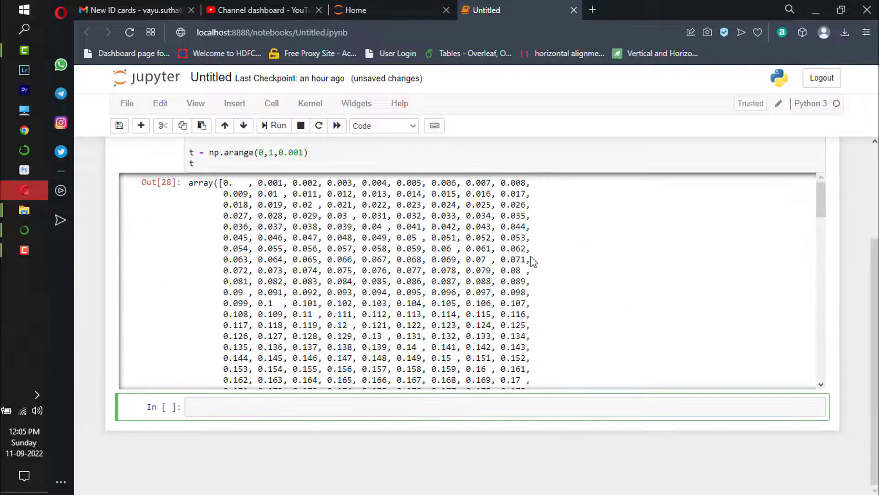
scroll(down, 3)
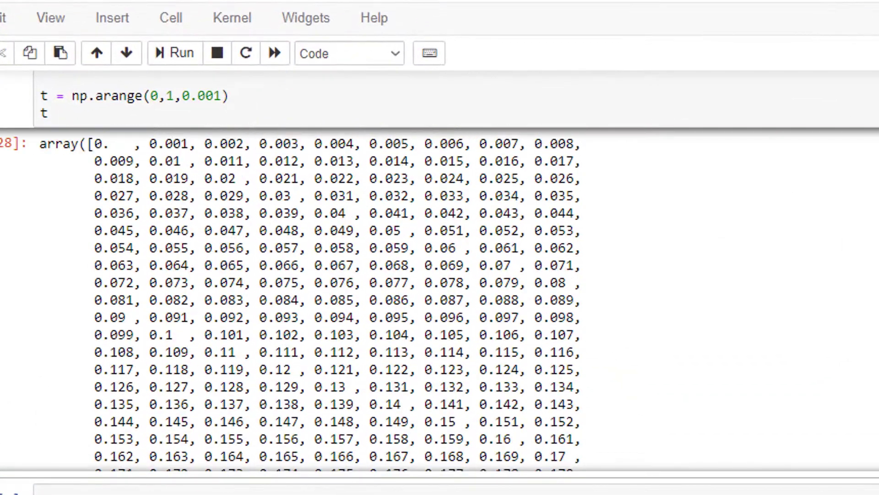
scroll(up, 3)
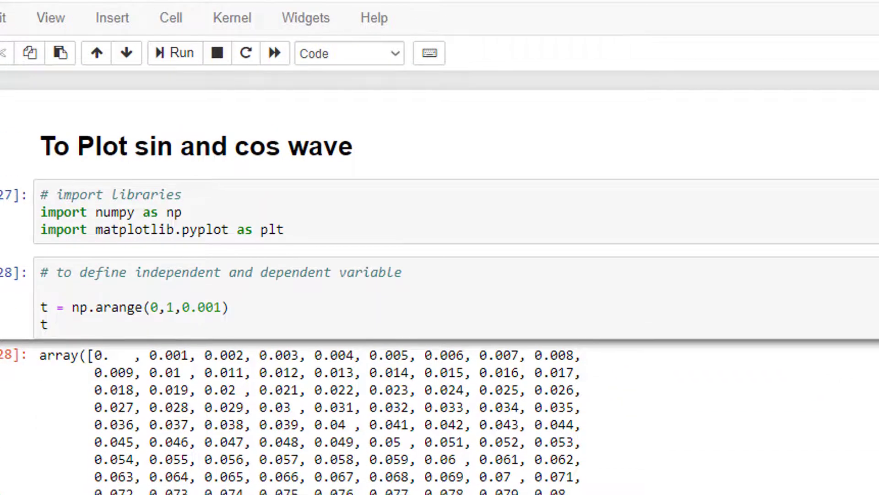
scroll(down, 3)
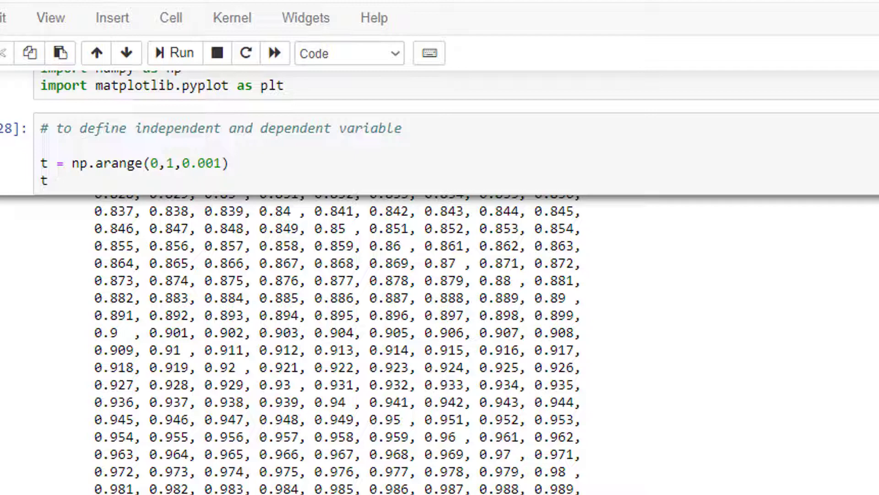
scroll(down, 3)
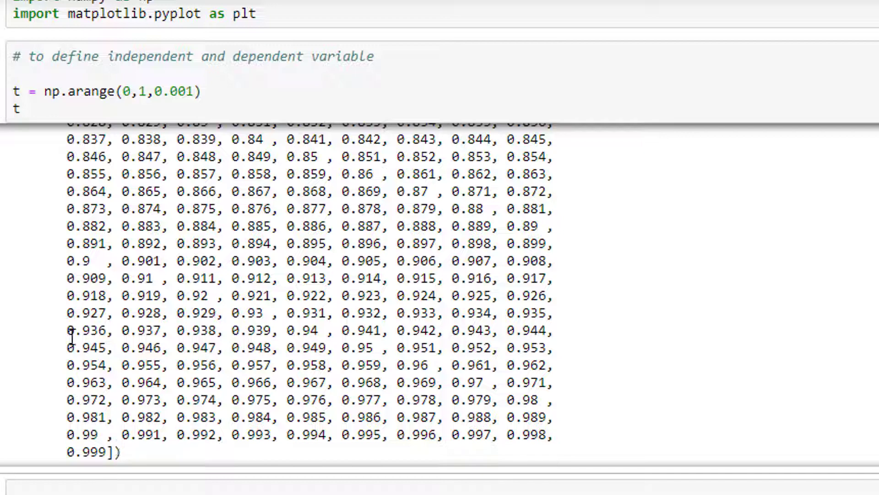
mouse_move(365, 71)
text(x)
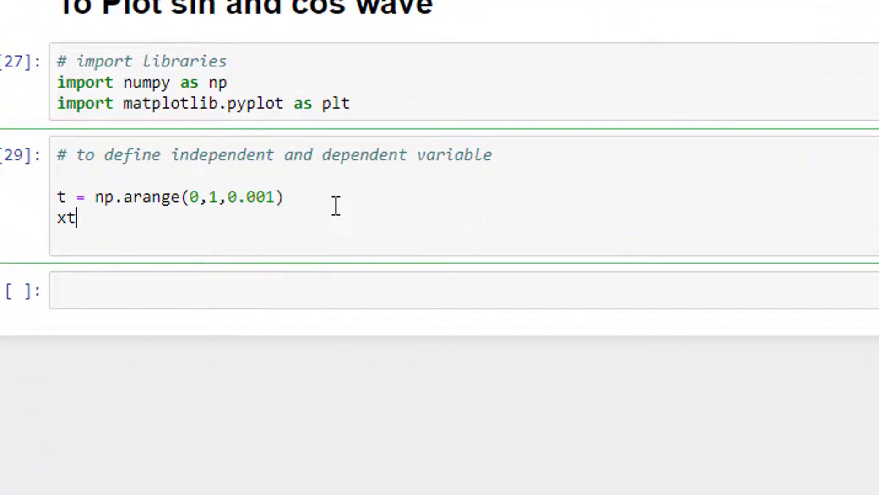
Define xt = np.sin(2*np.pi*3*t), run the variables cell, and move to the empty cell below.
text(=)
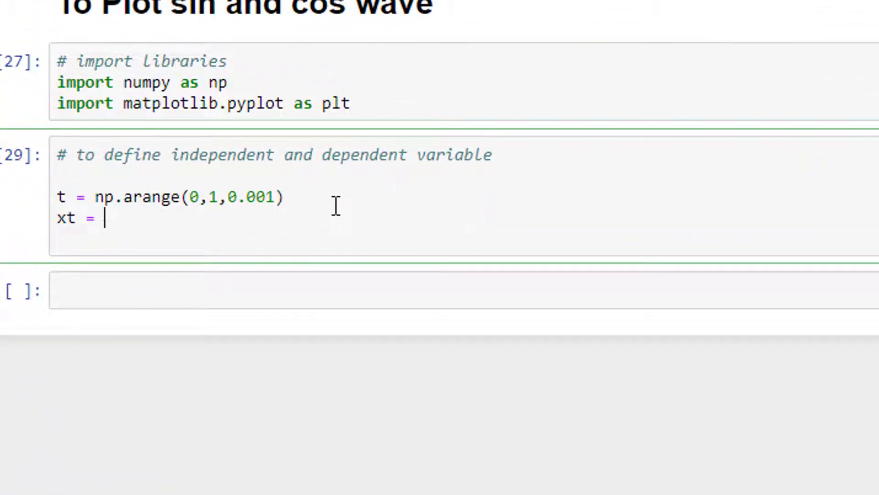
text(np.)
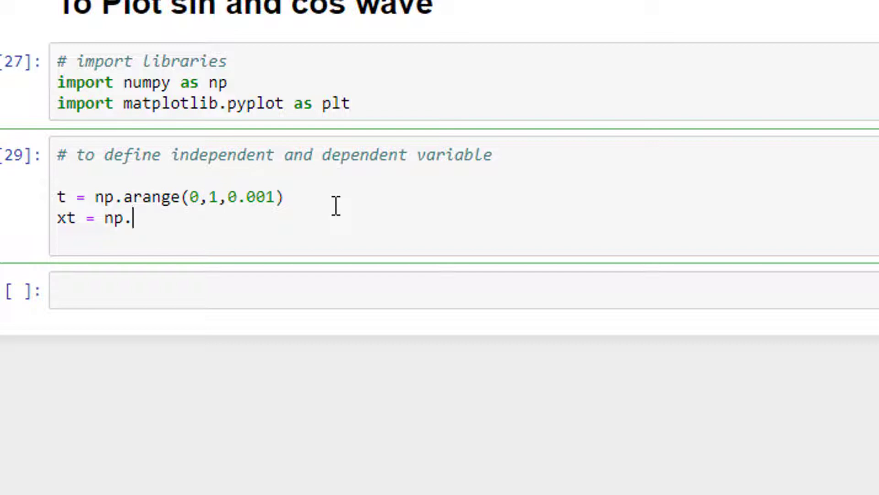
text(sin)
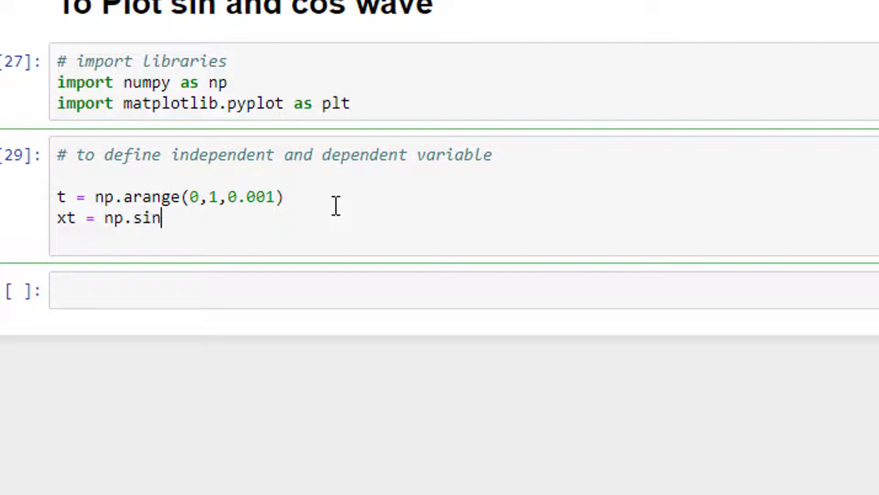
text(()
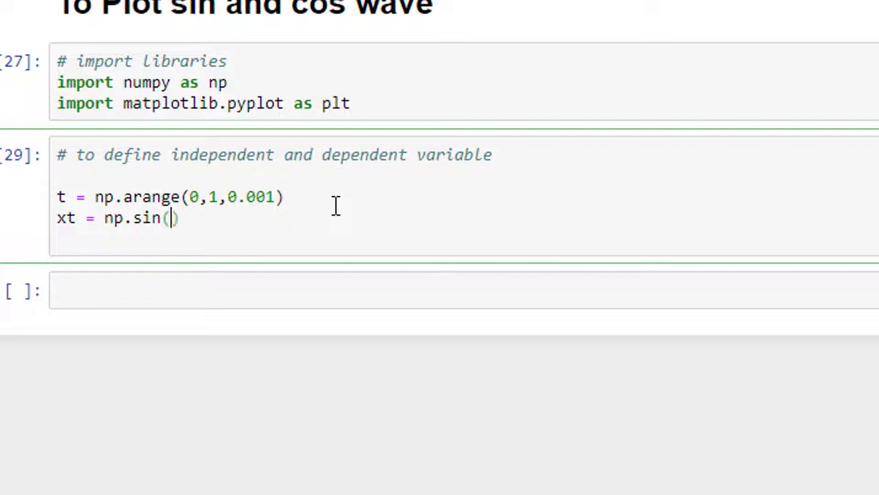
text(2*)
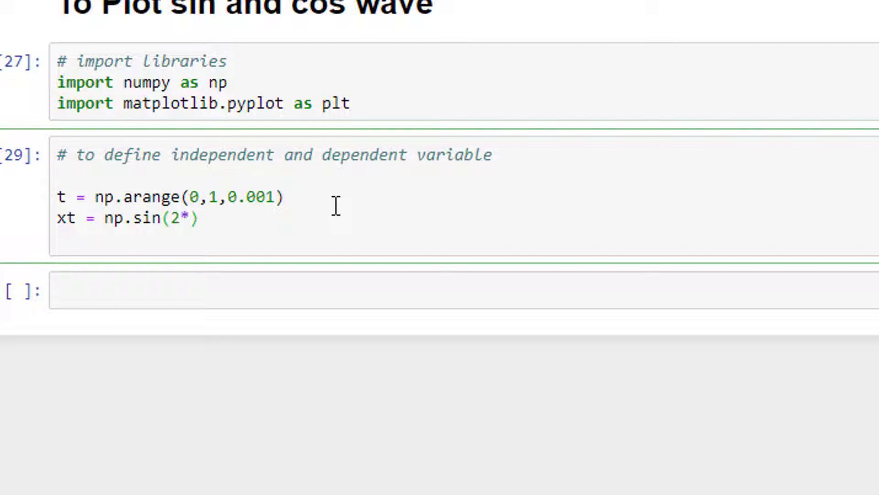
text(np.pi)
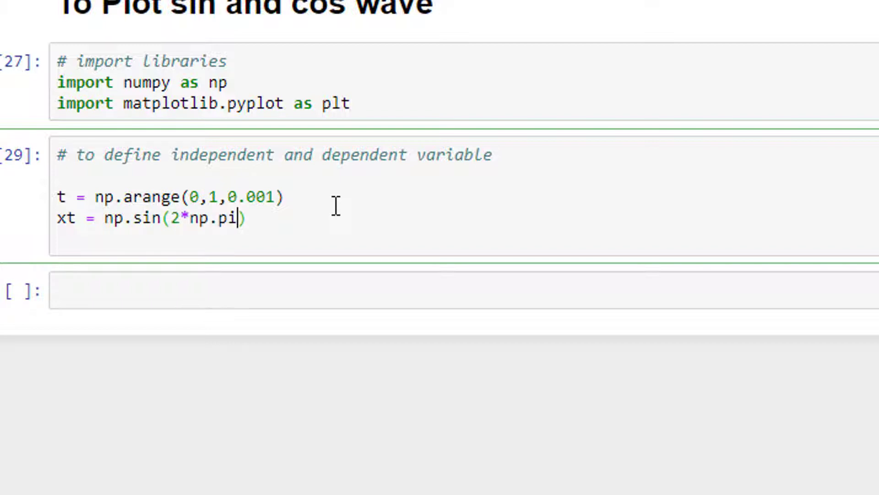
text(*)
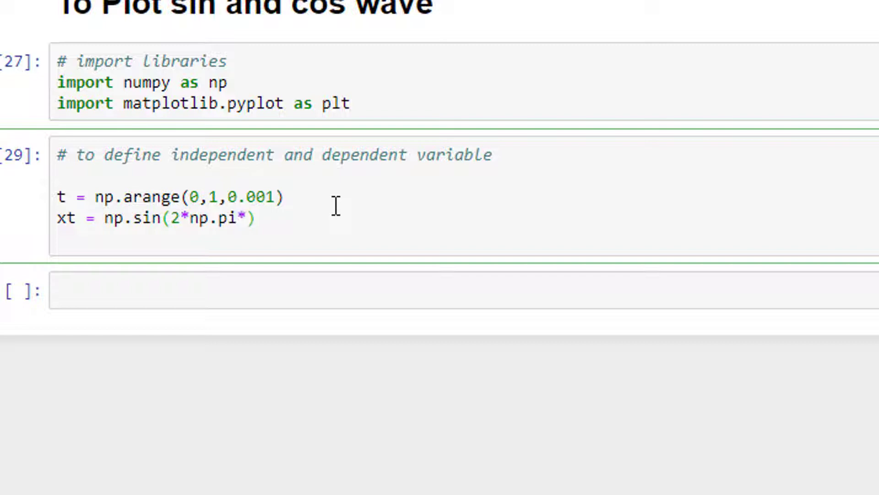
text(3)
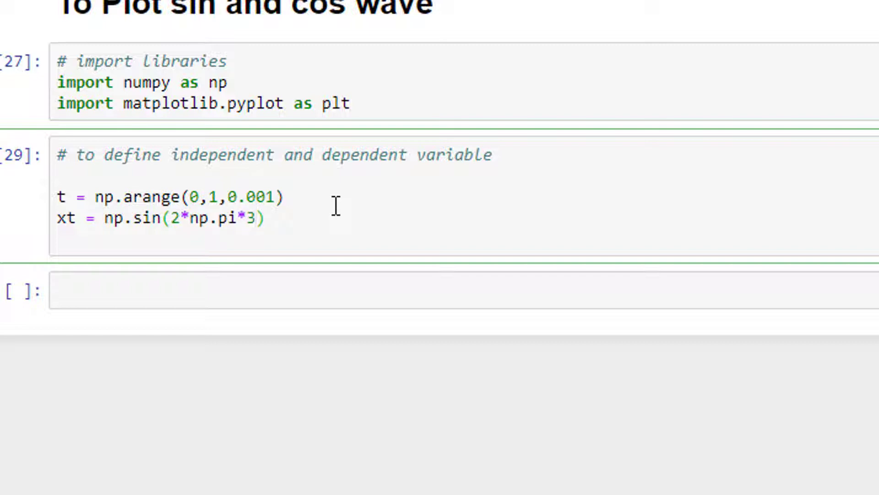
text(*t)
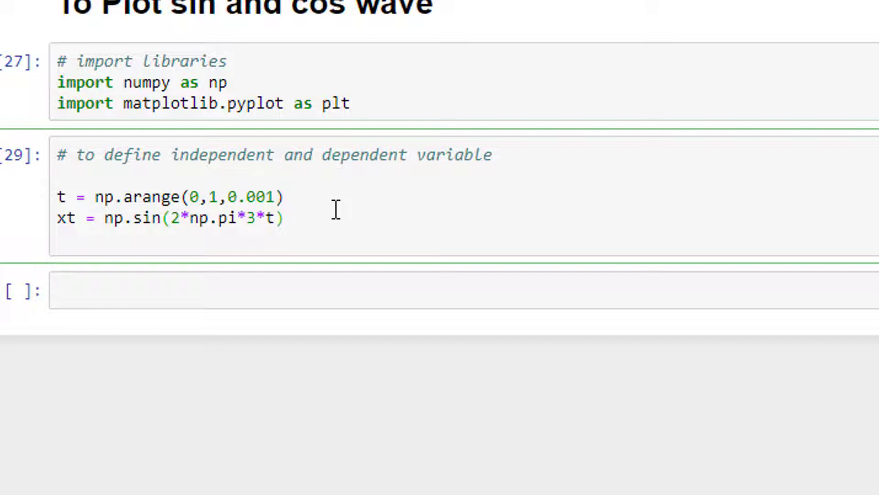
key(Shift+Enter)
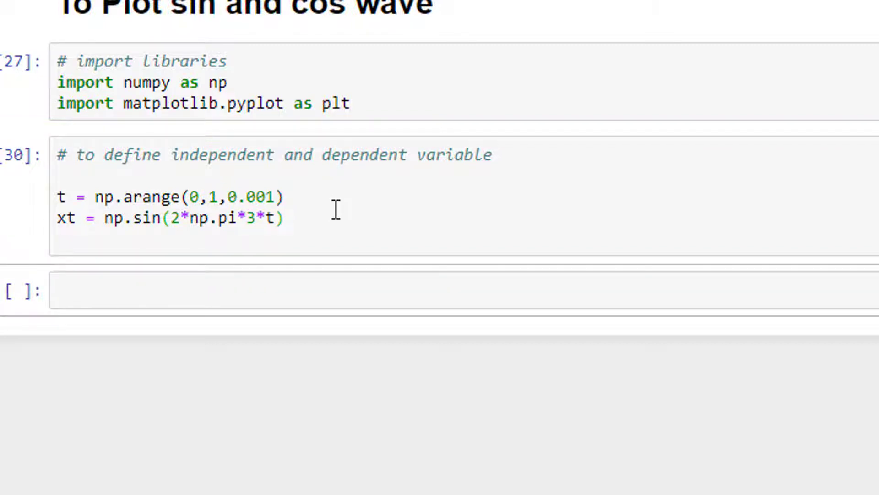
click(201, 291)
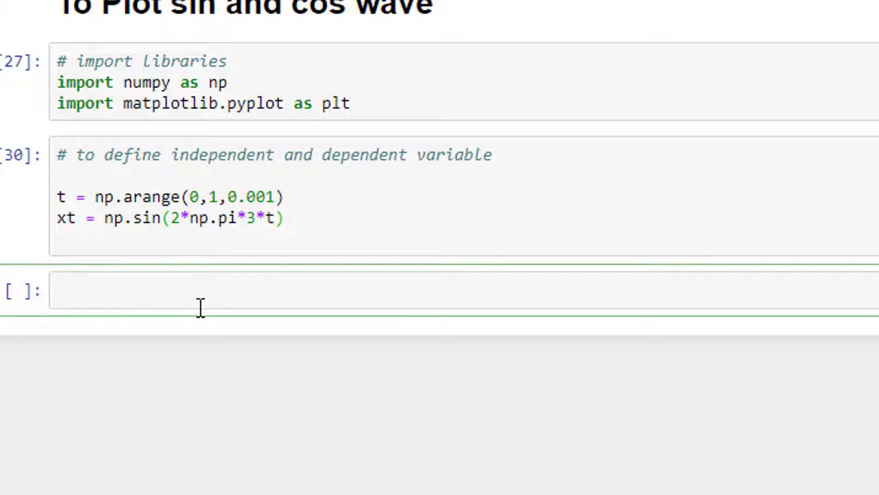
Write the "# to plot the signal" cell calling plt.plot(t,xt).
text(# to plot h)
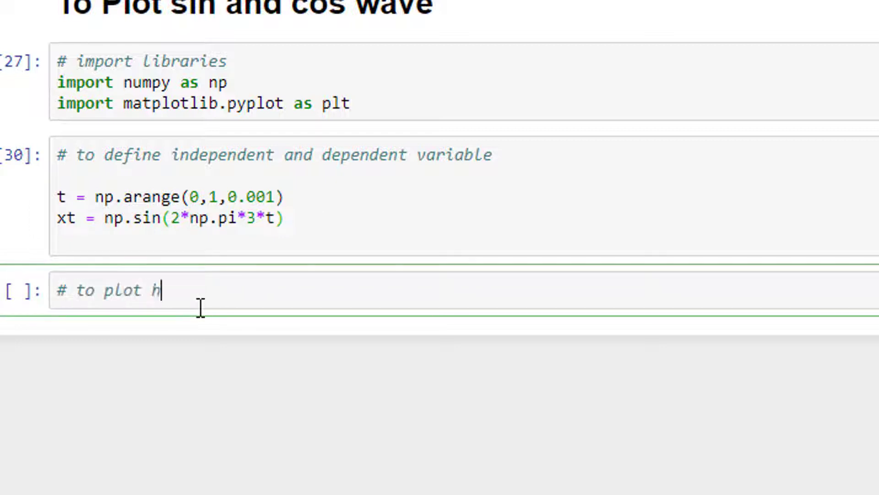
text(he s)
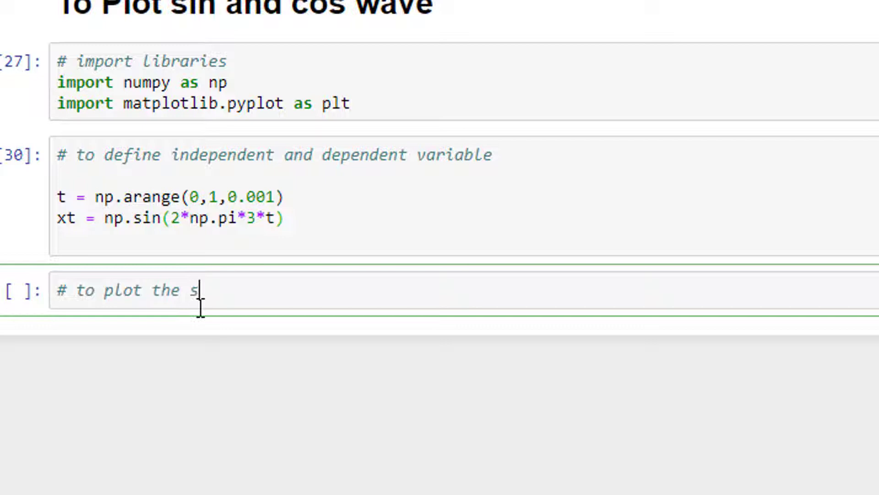
text(ignal)
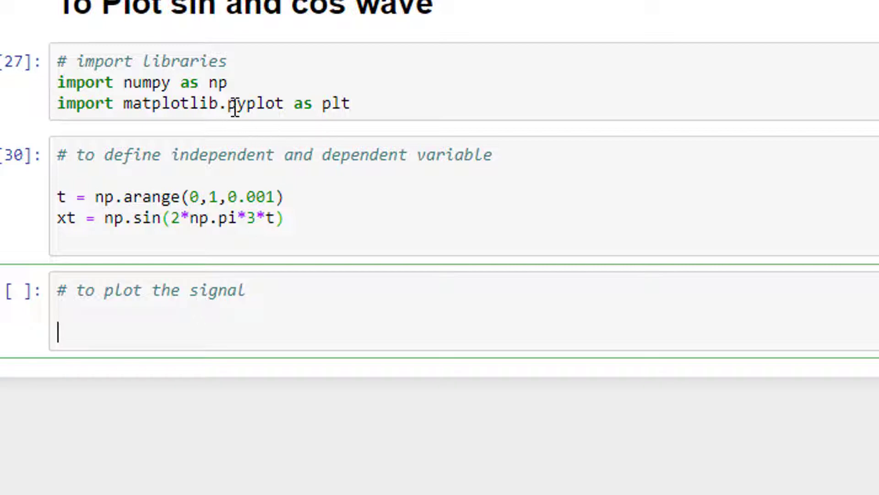
mouse_move(234, 446)
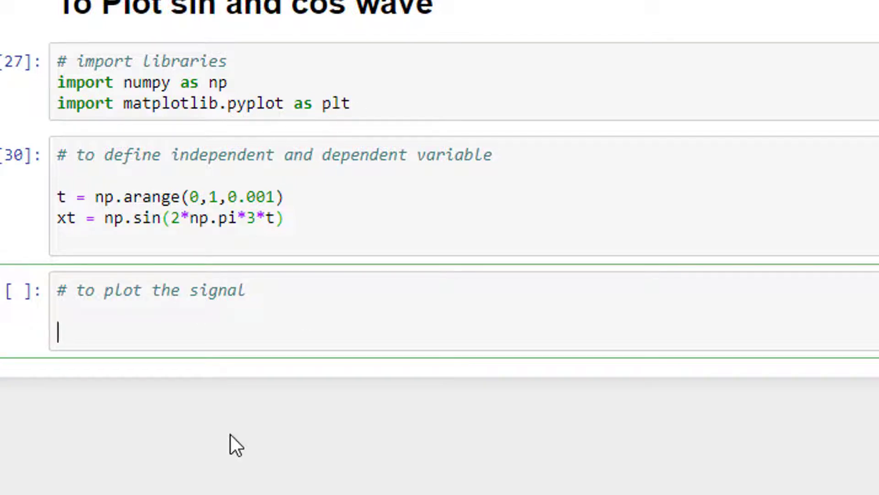
text(plt.p)
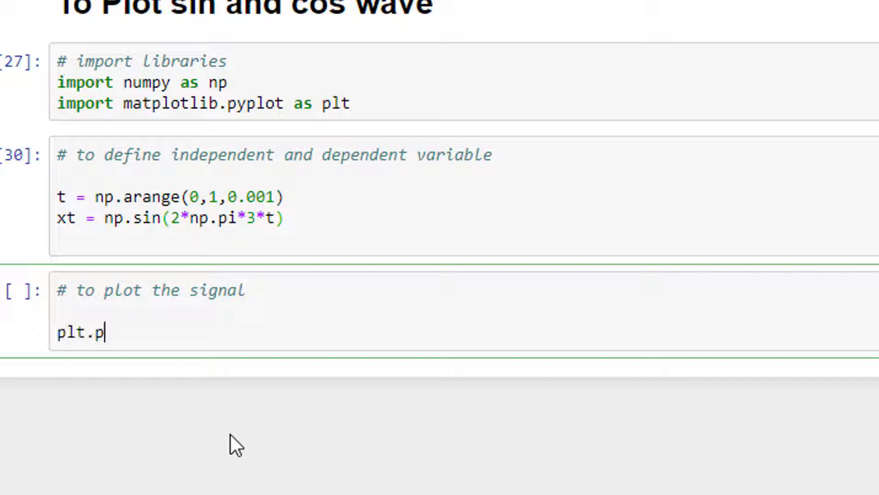
text(lot())
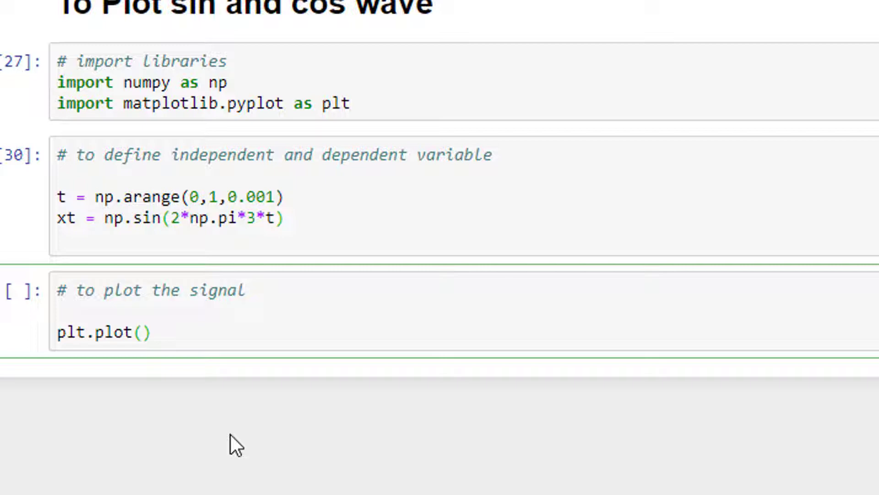
text(t,)
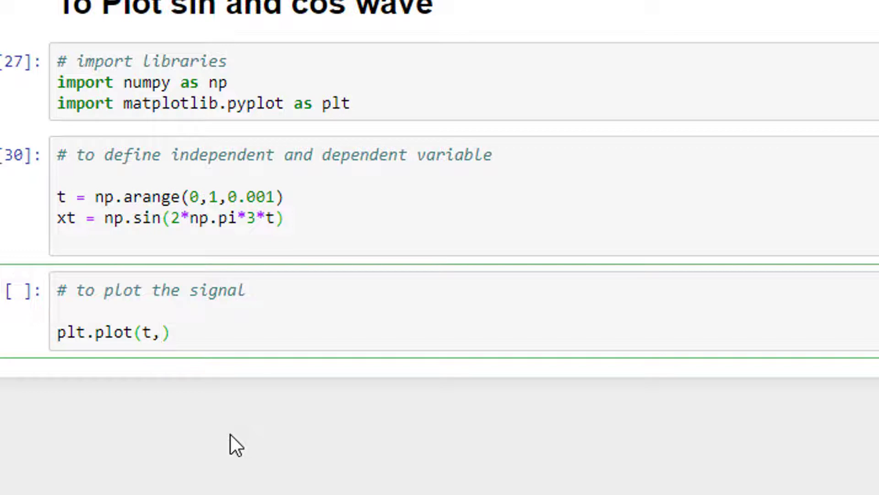
text(xt)
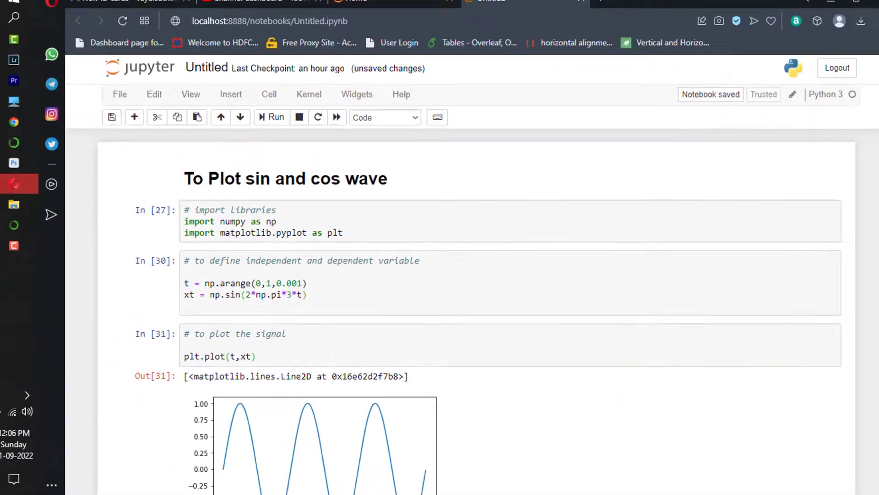
Scroll to view the three-cycle sine plot output.
scroll(down, 3)
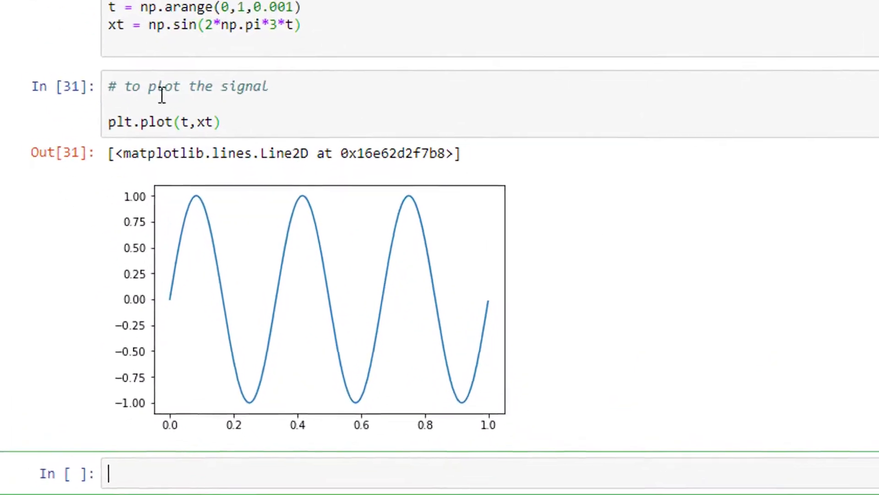
scroll(up, 3)
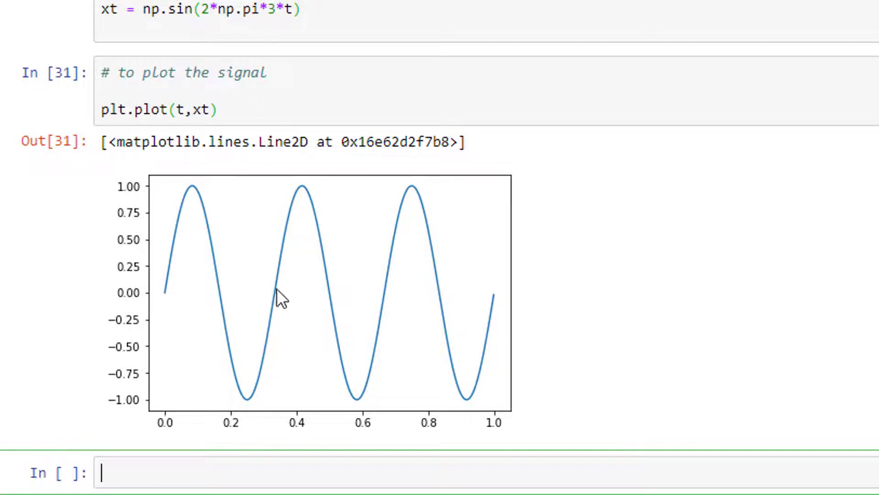
mouse_move(420, 373)
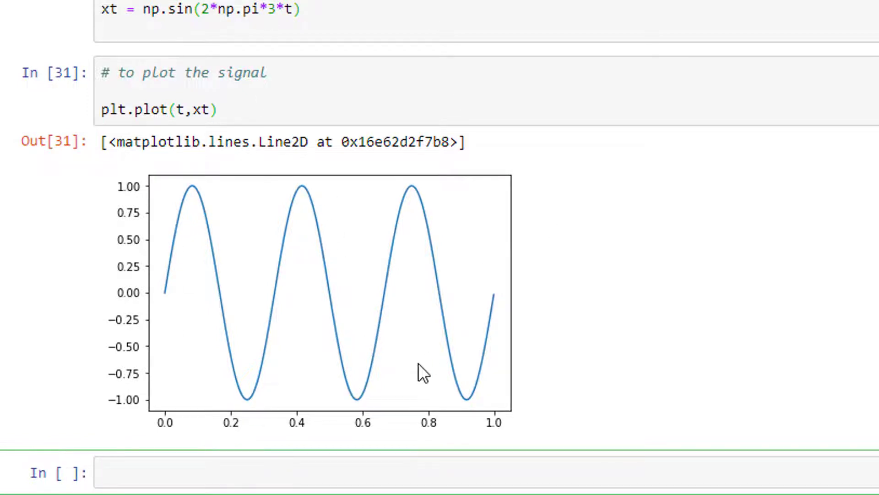
mouse_move(380, 188)
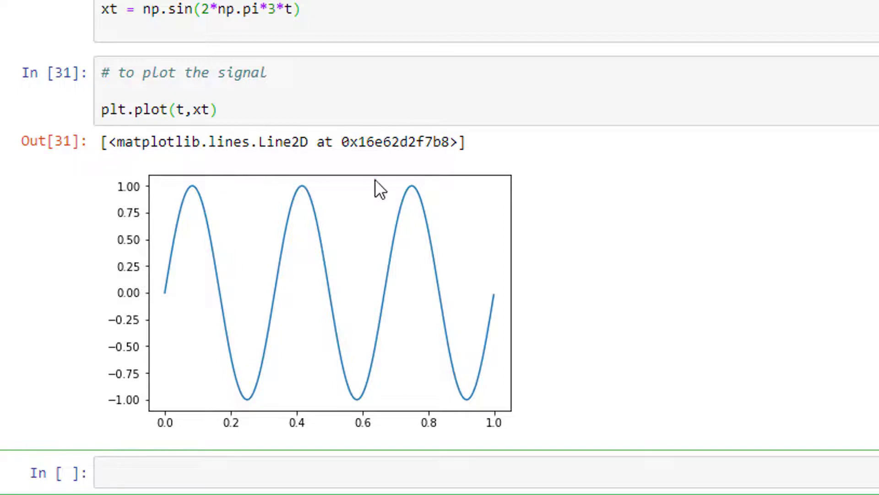
mouse_move(101, 180)
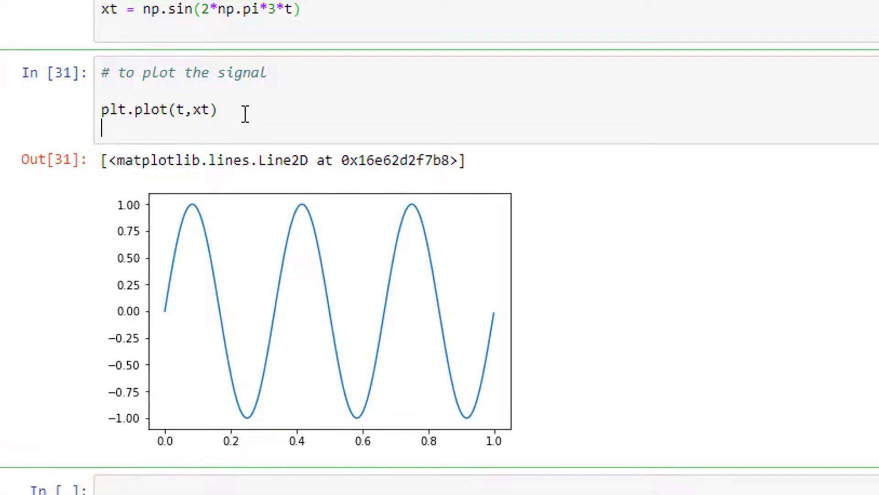
Add plt.title('Sine Wave') to the plotting cell and rerun it.
text(plt.titl)
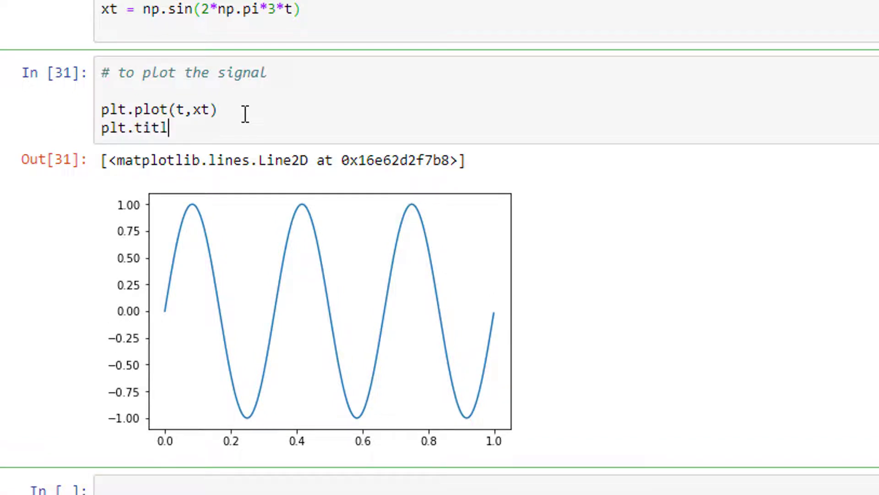
text(e(''))
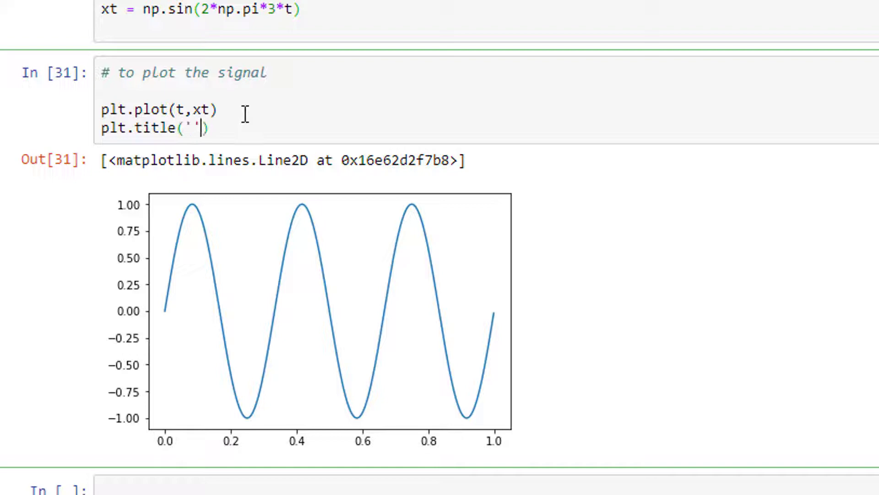
text(Si)
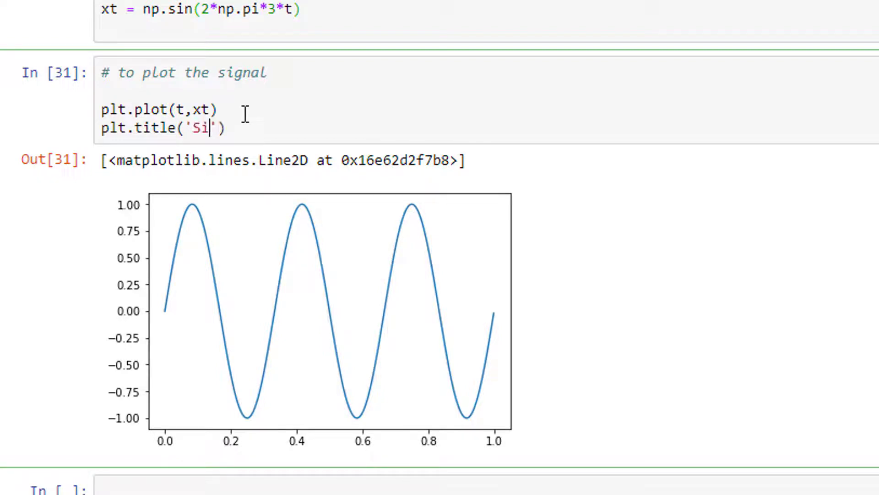
text(ne E)
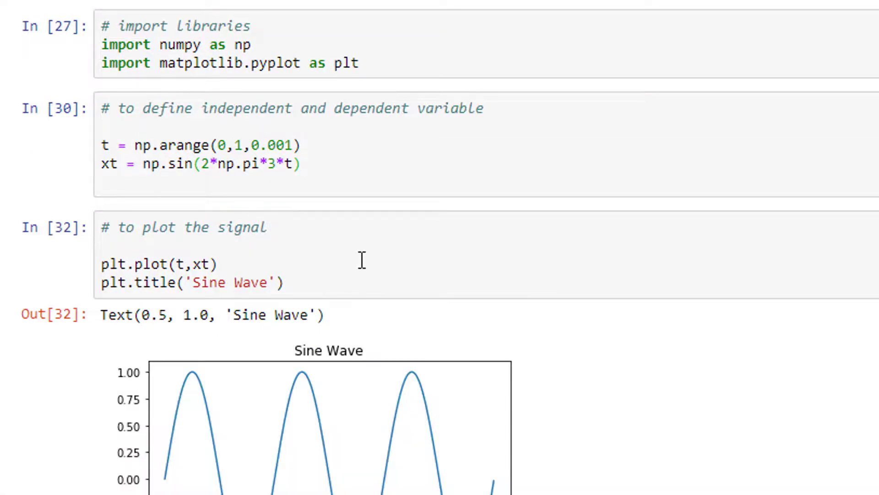
scroll(down, 3)
text(plt.)
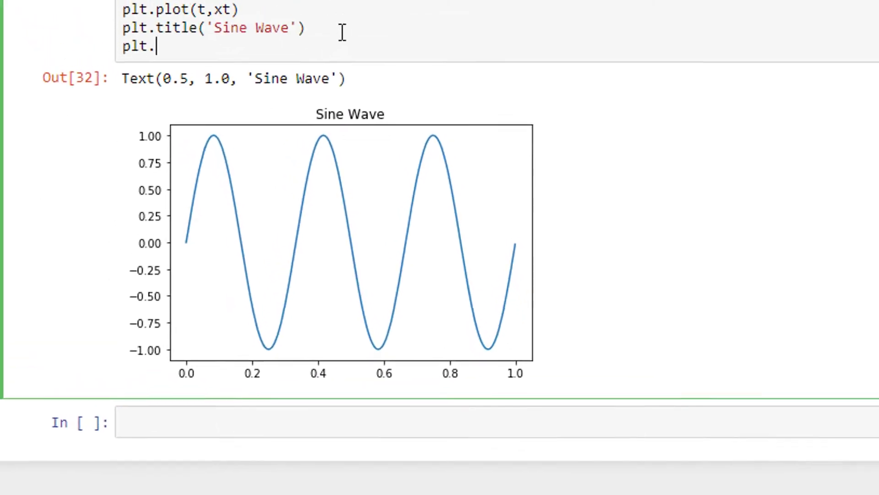
Add plt.xlabel('Time') and plt.ylabel('Amplitude') to the plotting cell.
text(xlabe)
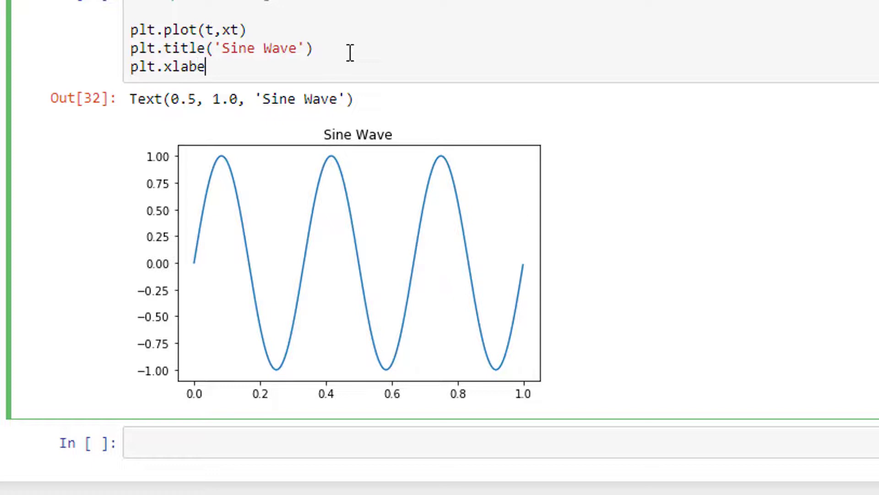
text((;;))
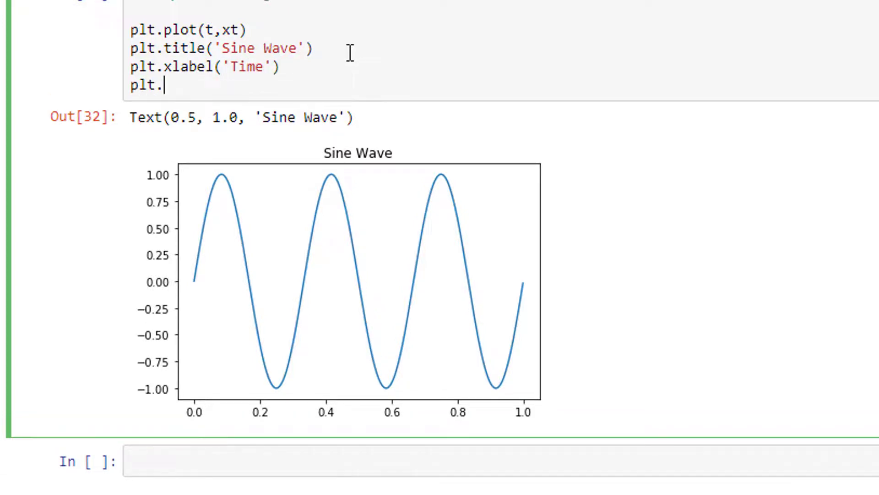
text(ylabel)
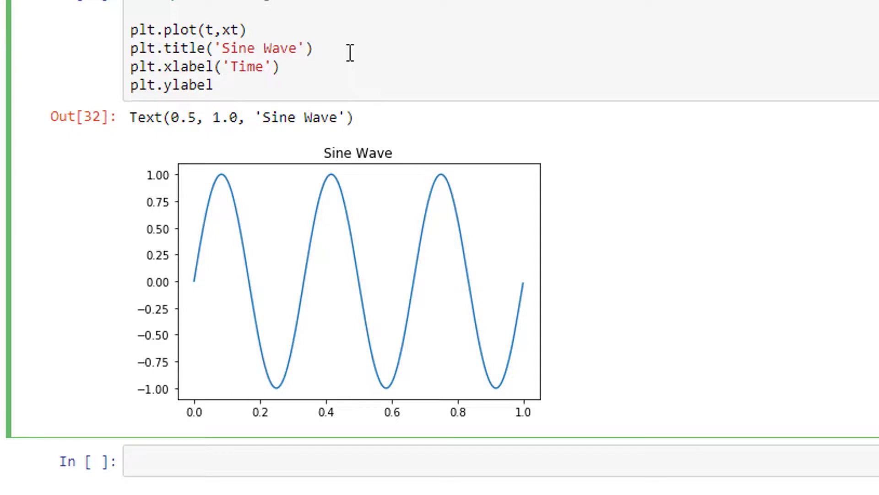
text((''))
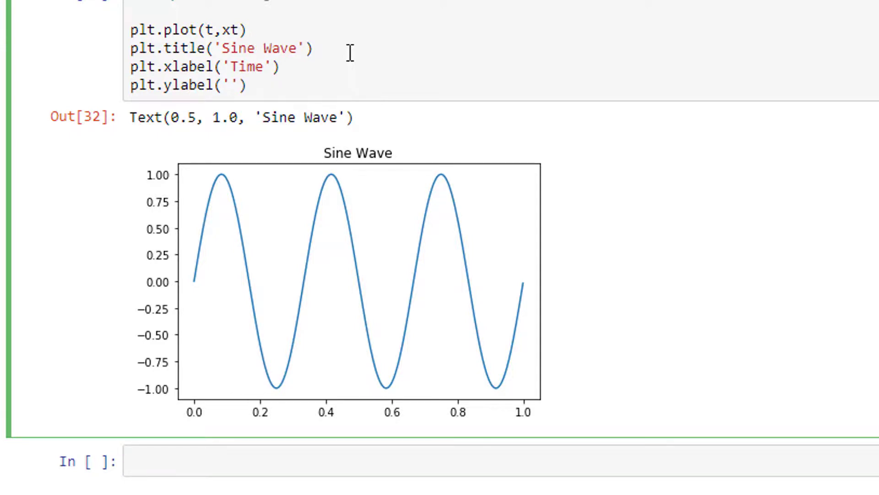
text(Amplitude)
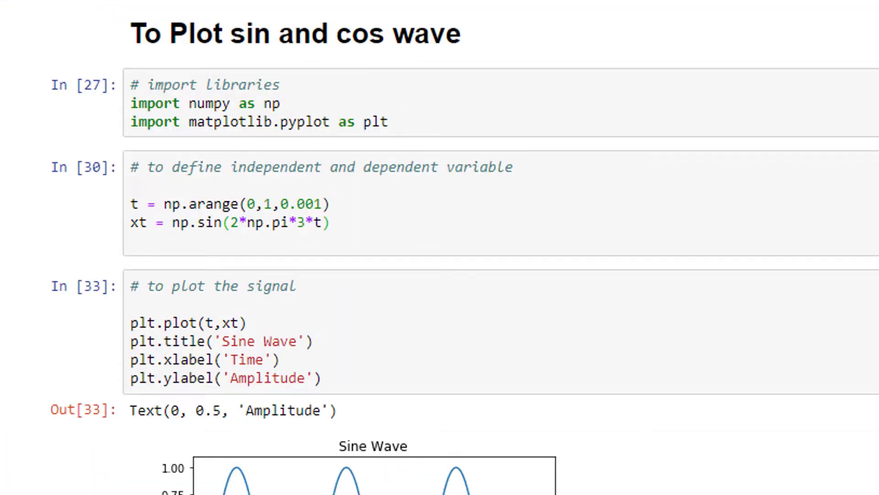
Check the labelled plot, then scroll back up to the xt definition line.
scroll(down, 3)
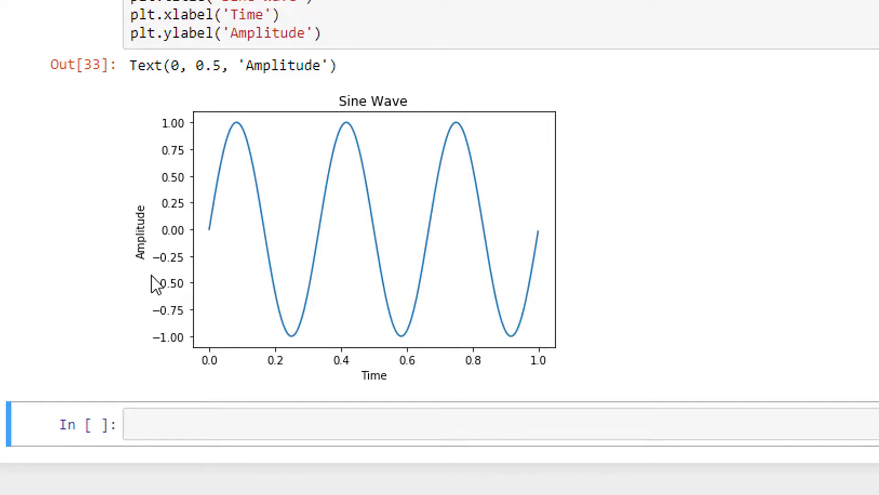
mouse_move(372, 404)
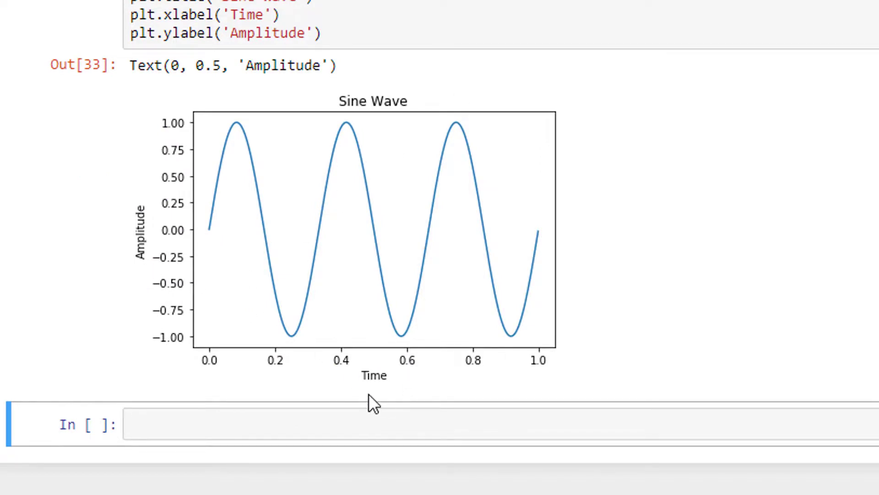
mouse_move(167, 282)
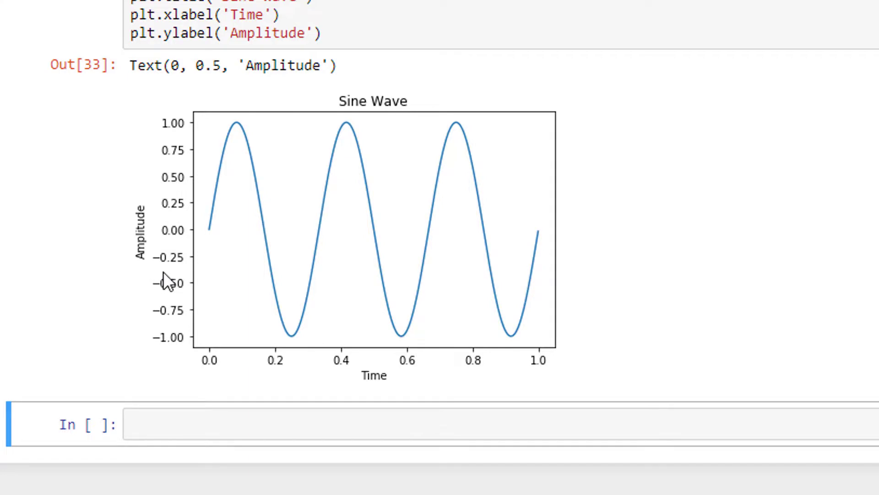
scroll(up, 3)
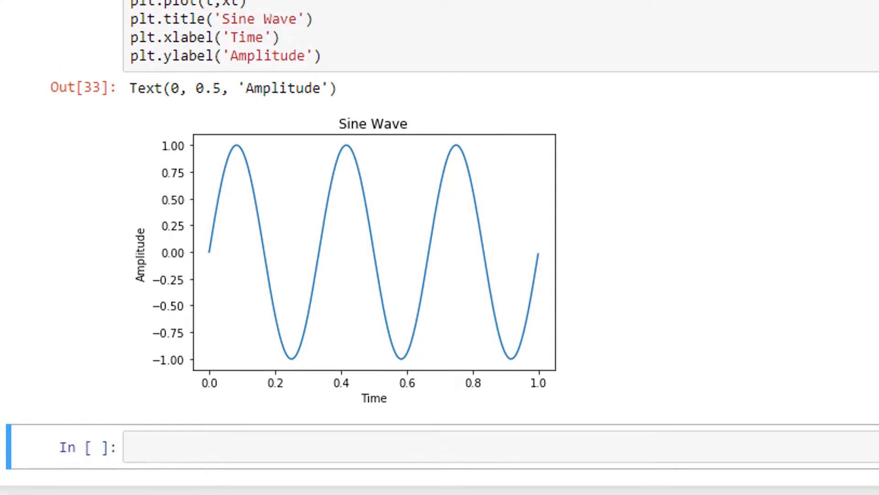
scroll(up, 3)
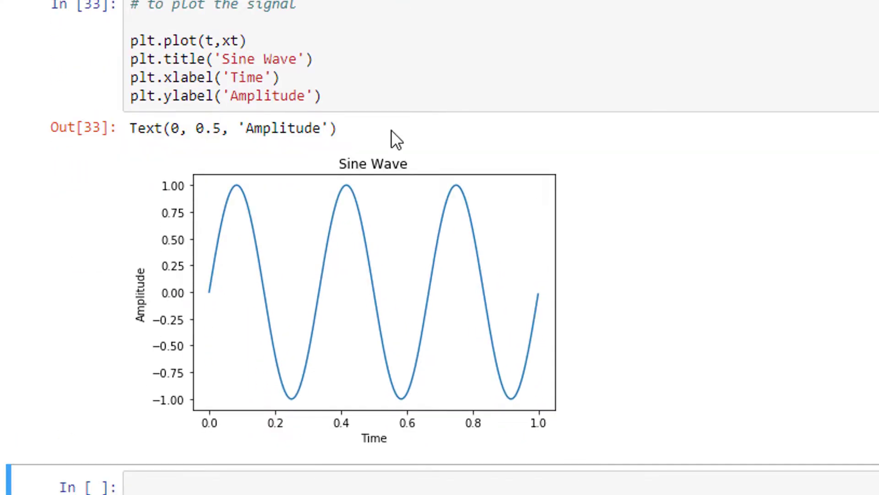
scroll(up, 3)
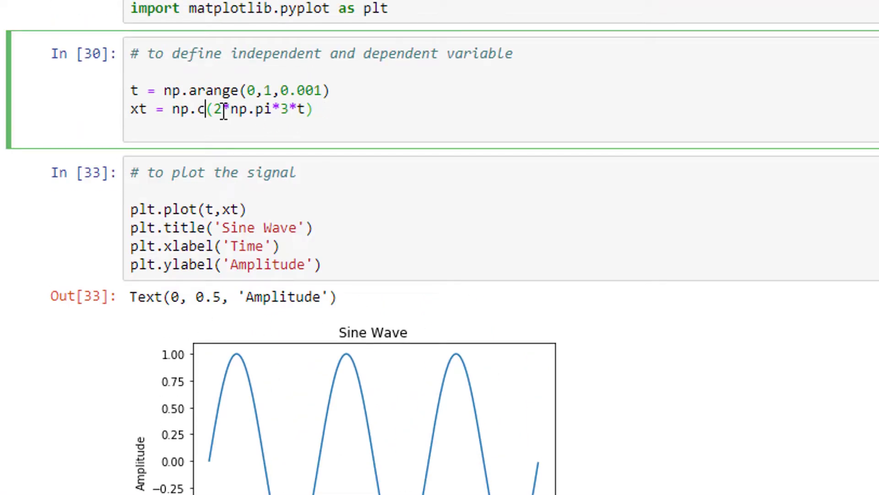
Replace np.sin with np.cos and retitle the plot 'Cos Wave', then review the cosine output.
text(os)
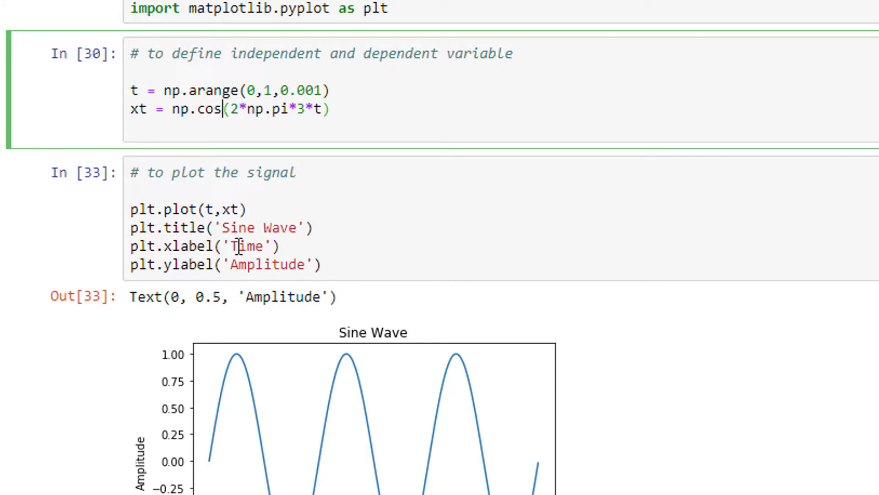
click(229, 228)
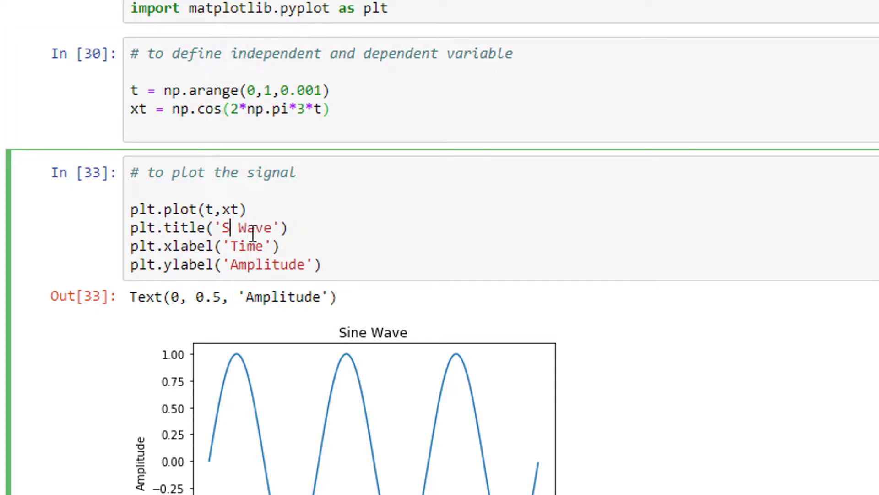
text(os)
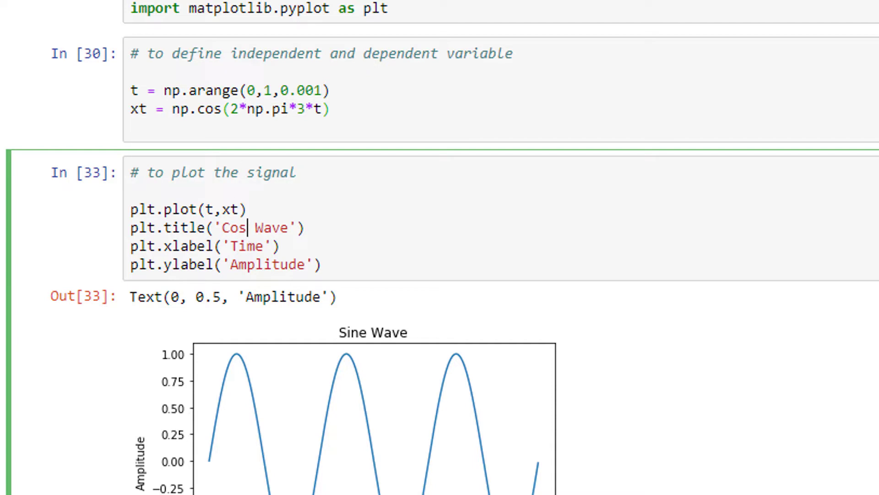
mouse_move(406, 98)
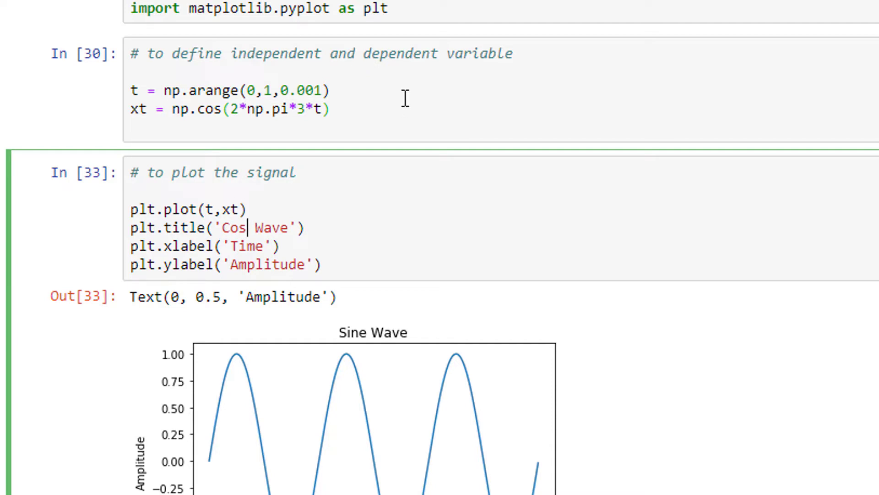
scroll(down, 3)
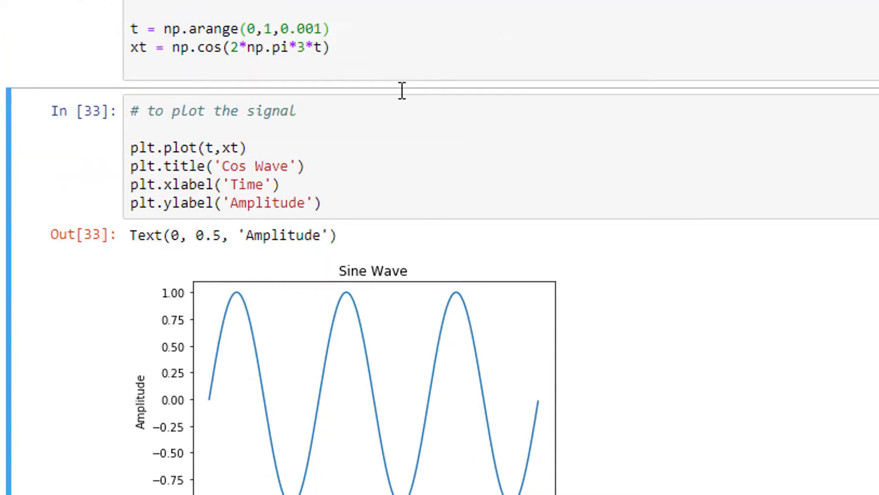
scroll(up, 3)
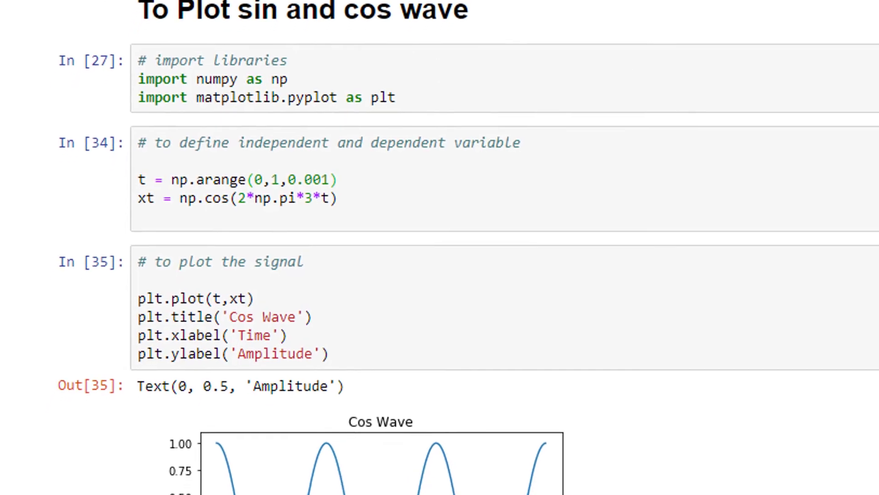
scroll(down, 3)
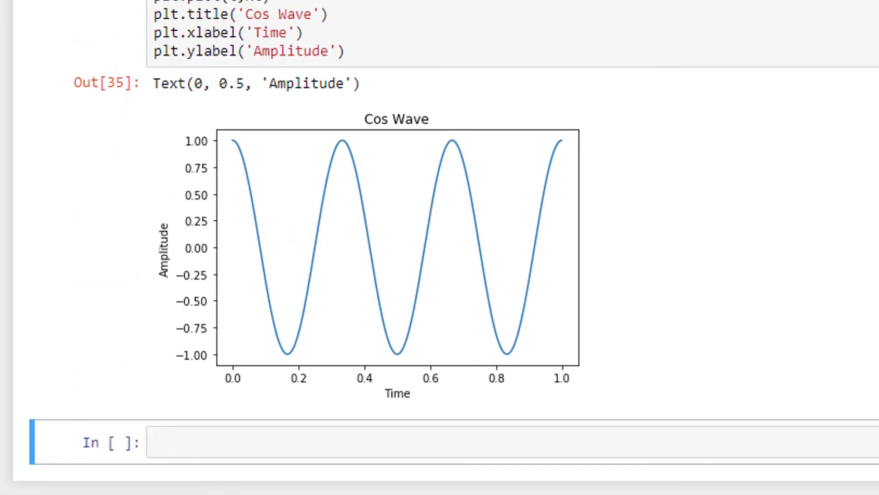